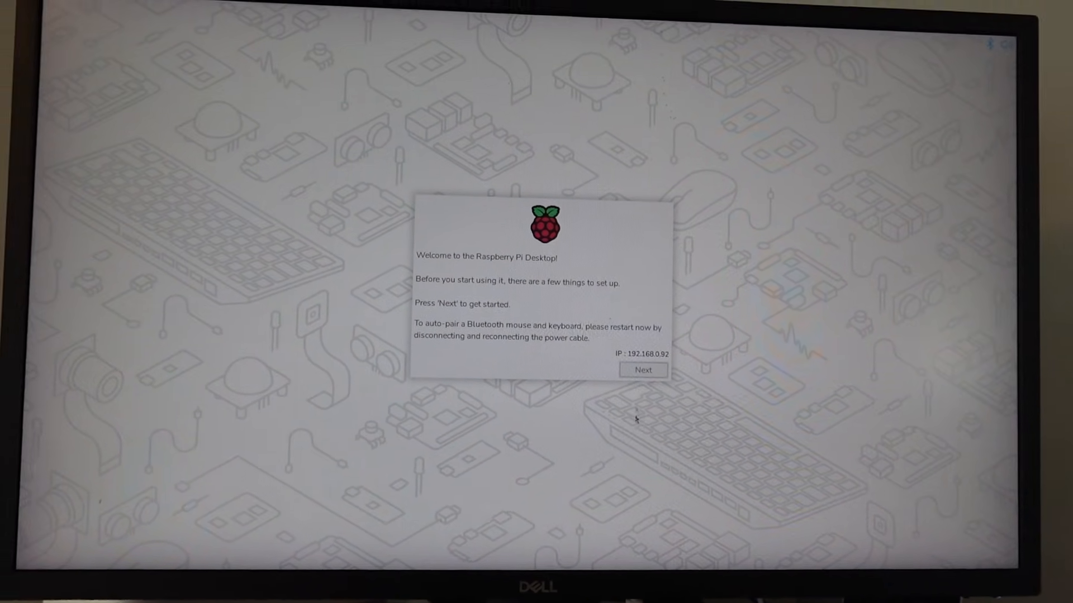
Advance the Raspberry Pi OS setup past the welcome and software update pages
{"action": "left_click", "coordinate": [642, 369]}
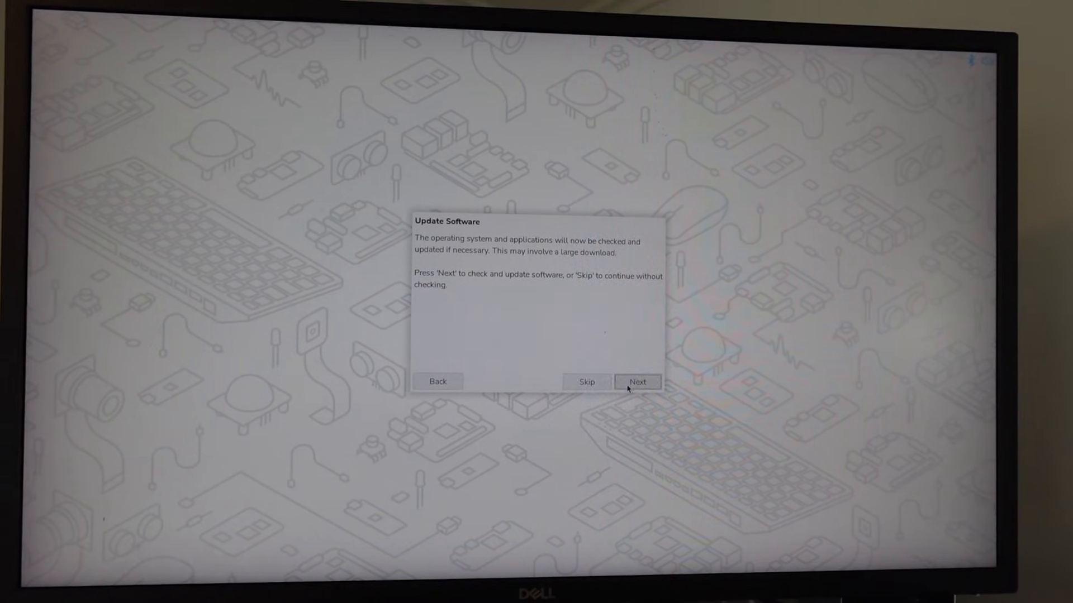
{"action": "left_click", "coordinate": [636, 382]}
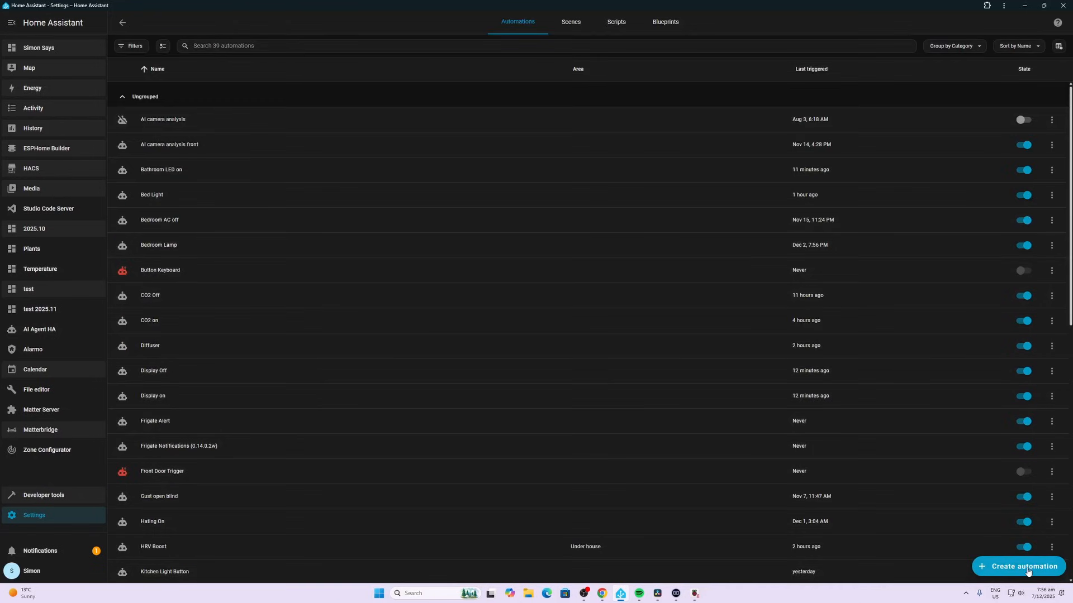
Create a new automation with a device trigger: Kitchen Presence Sensor occupancy became occupied
{"action": "left_click", "coordinate": [1019, 566]}
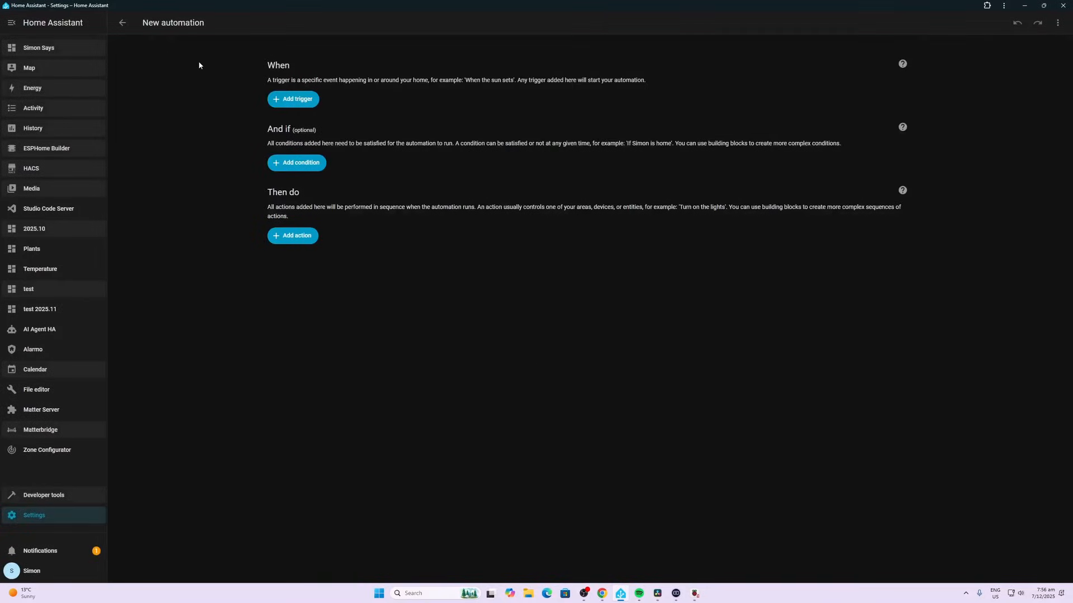
{"action": "left_click", "coordinate": [292, 98]}
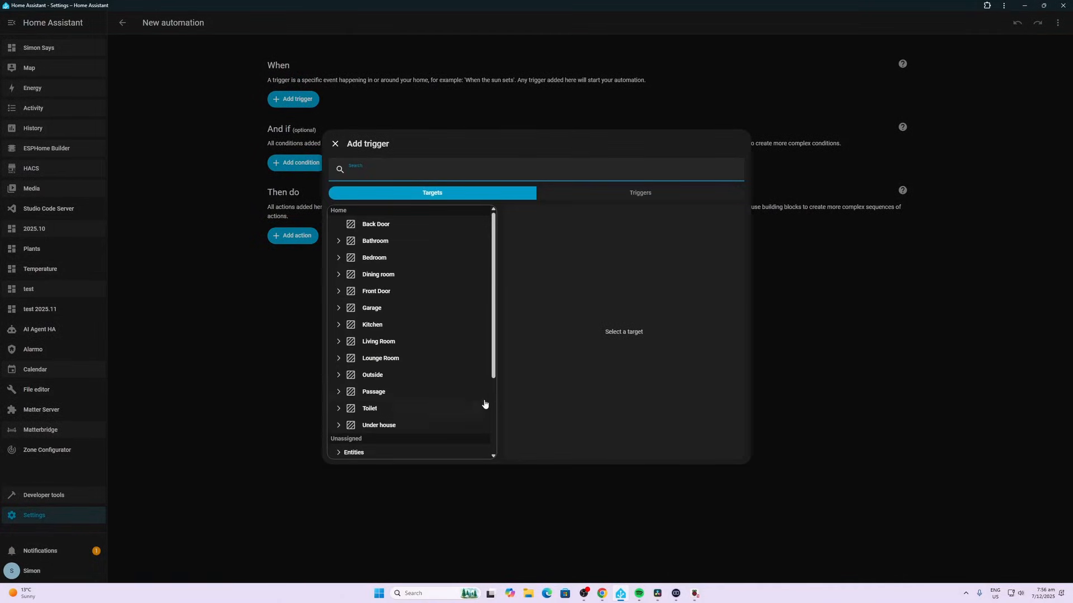
{"action": "left_click", "coordinate": [639, 192]}
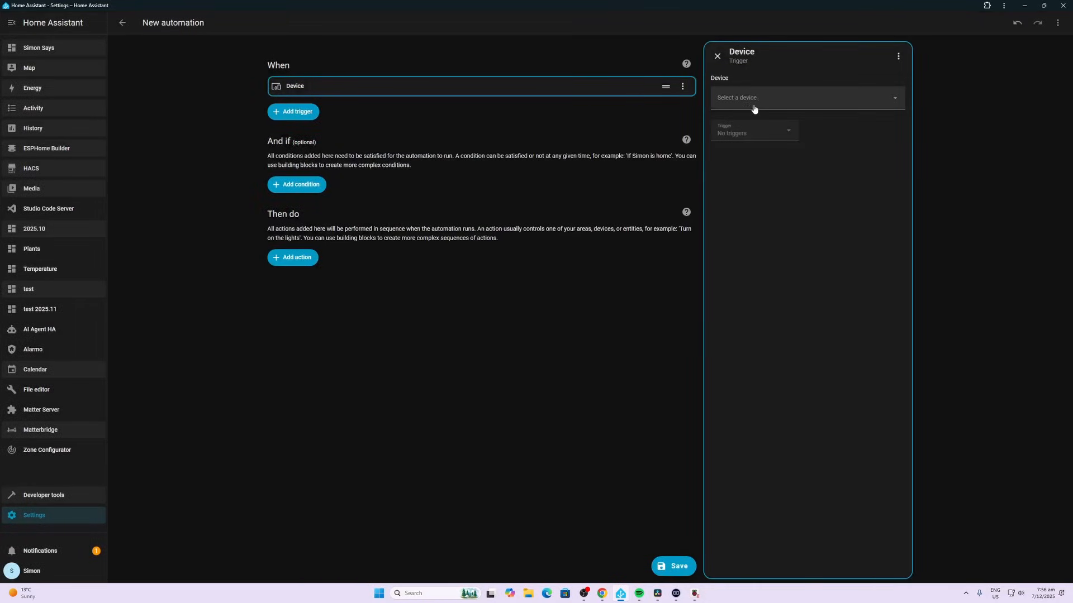
{"action": "left_click", "coordinate": [805, 97]}
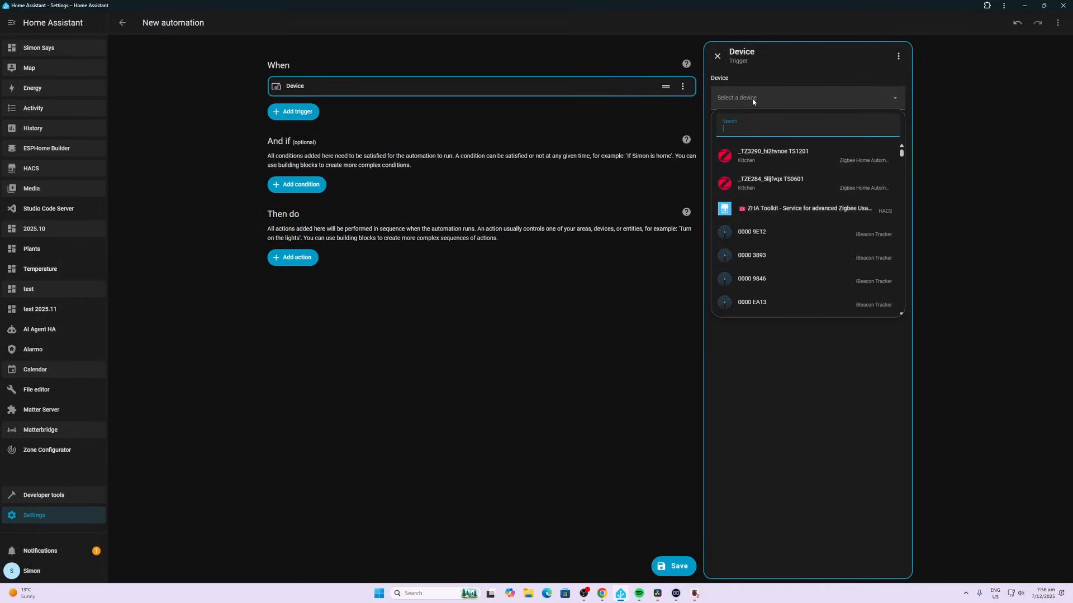
{"action": "type", "text": "kitchen"}
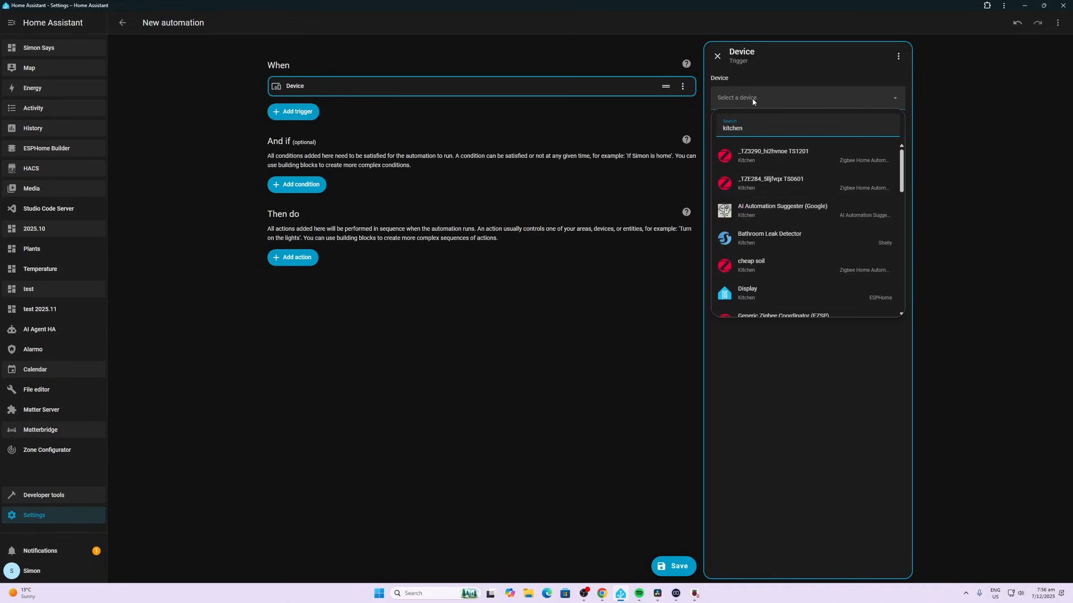
{"action": "scroll", "scroll_direction": "down", "scroll_amount": 3}
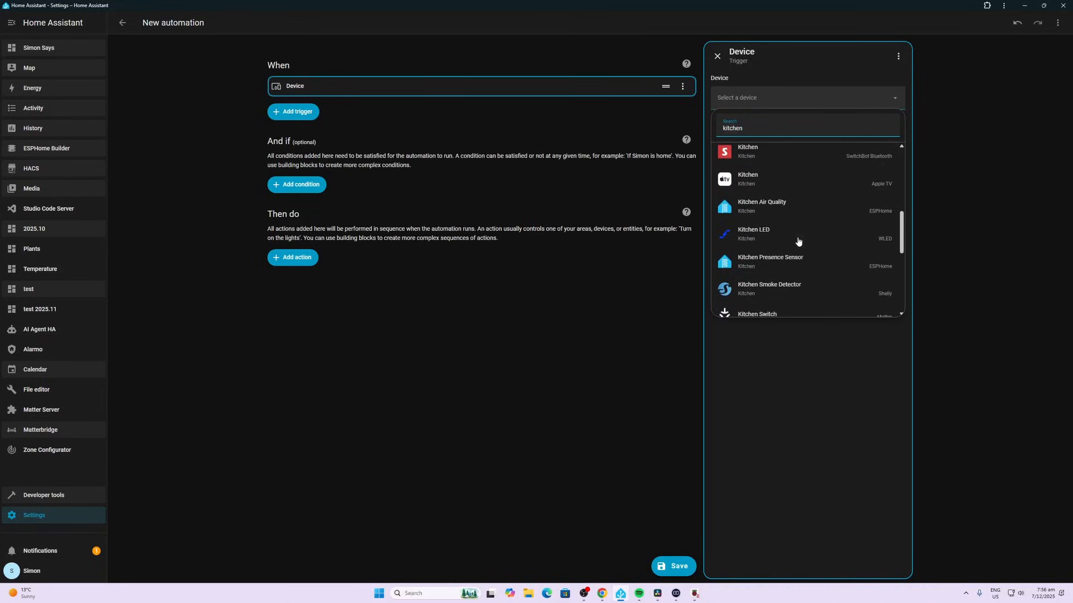
{"action": "scroll", "scroll_direction": "down", "scroll_amount": 3}
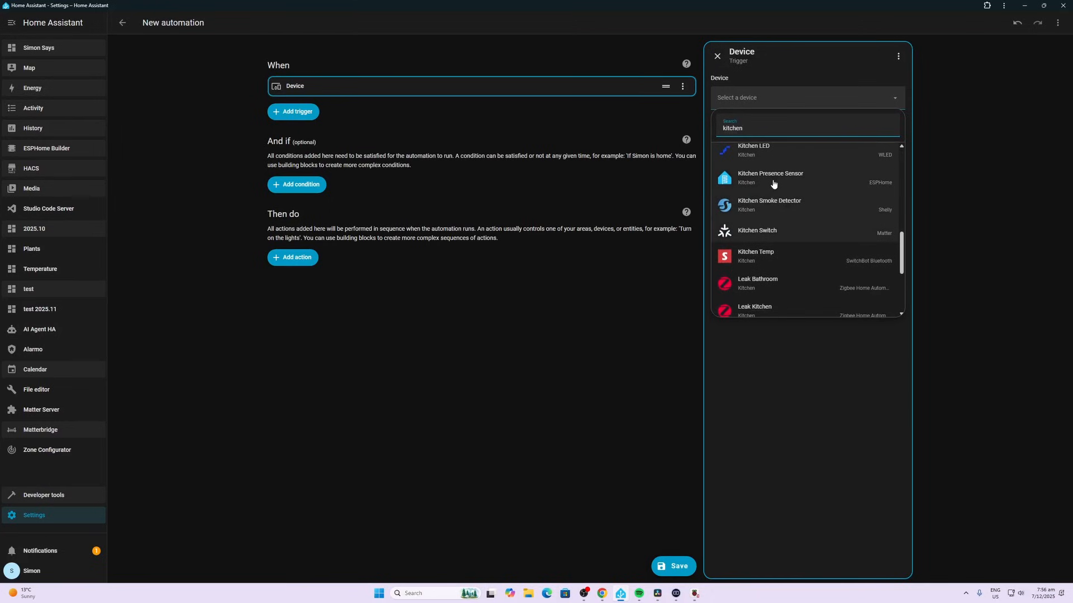
{"action": "left_click", "coordinate": [770, 177]}
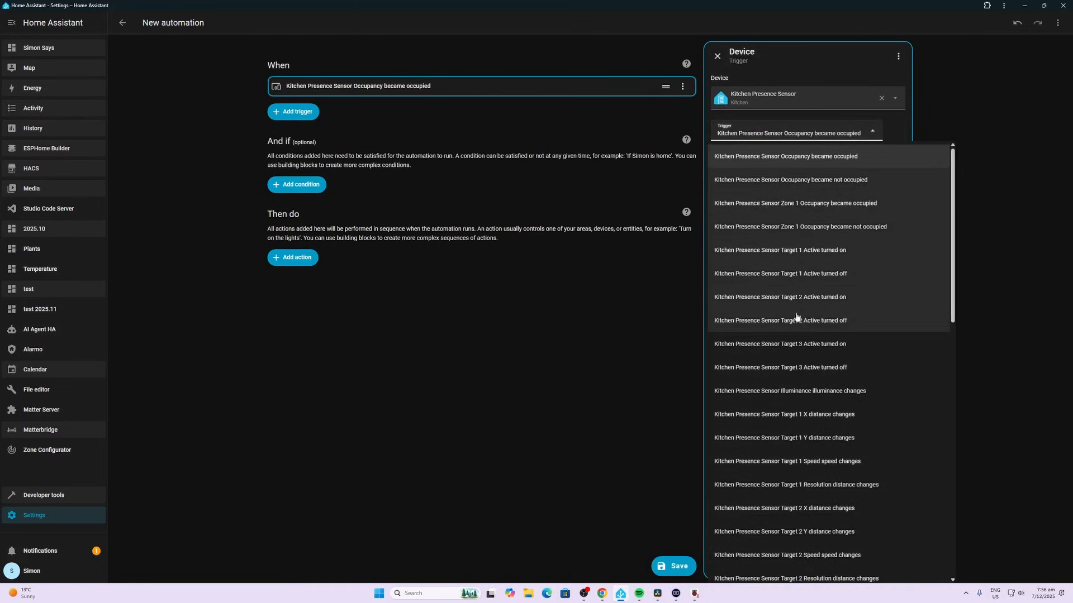
{"action": "left_click", "coordinate": [784, 157]}
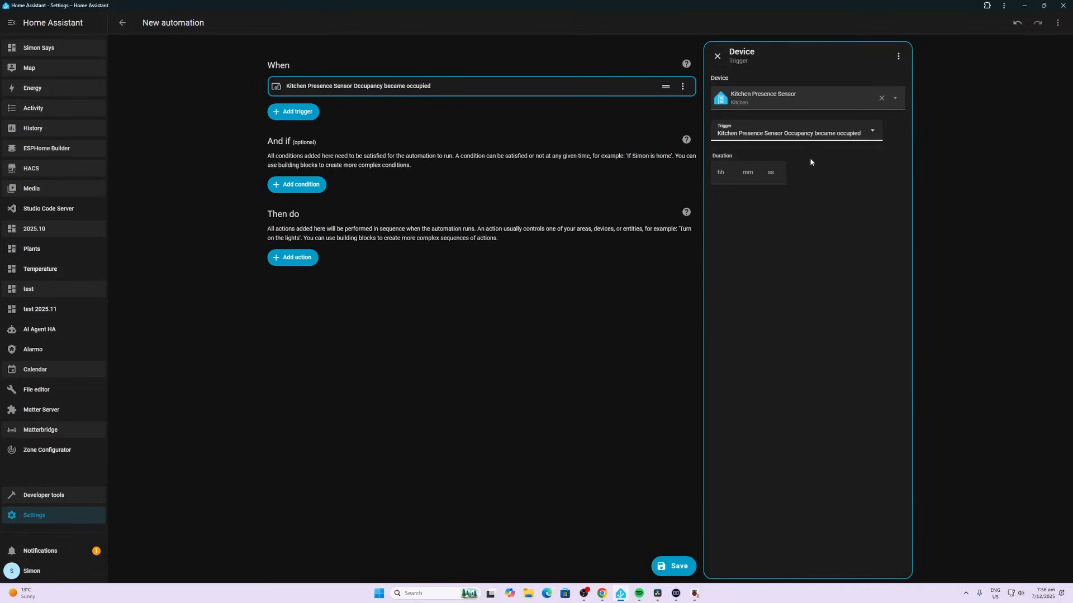
{"action": "left_click", "coordinate": [294, 112]}
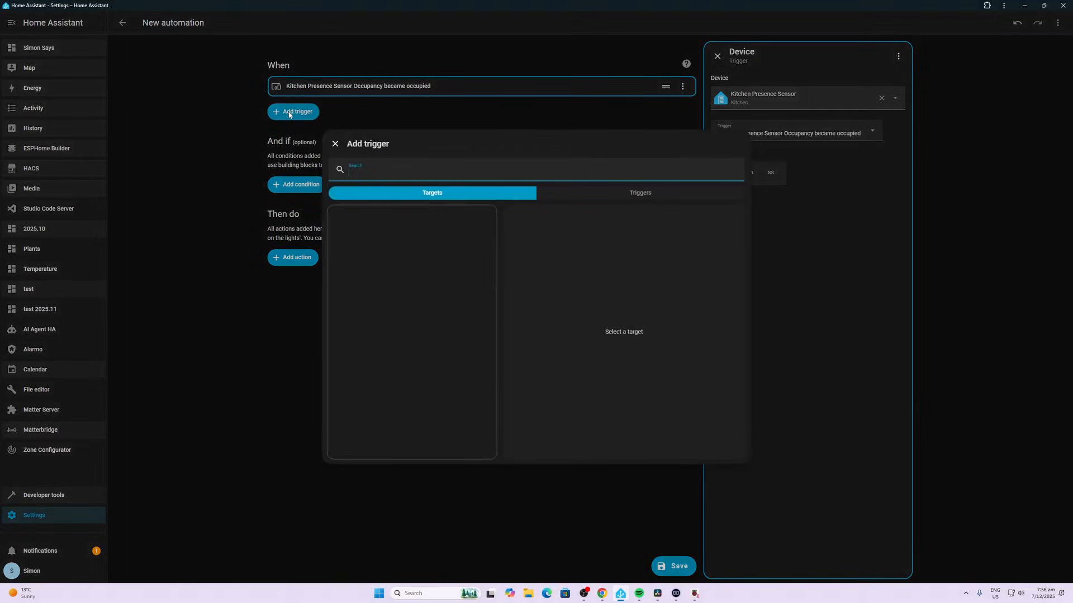
Add a second device trigger: Kitchen Presence Sensor occupancy became not occupied
{"action": "left_click", "coordinate": [639, 193]}
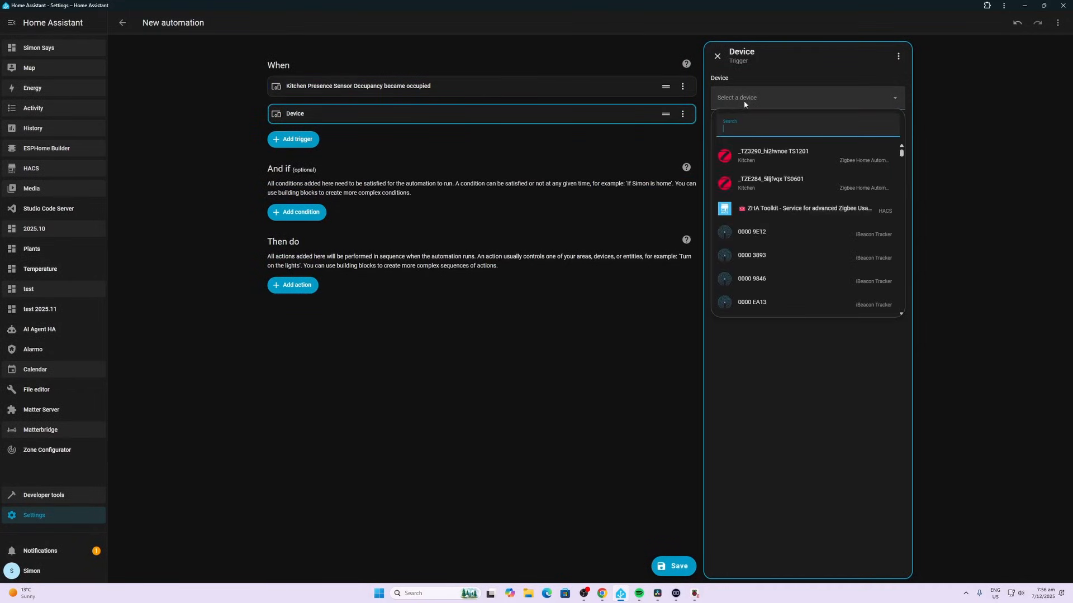
{"action": "type", "text": "kitchen"}
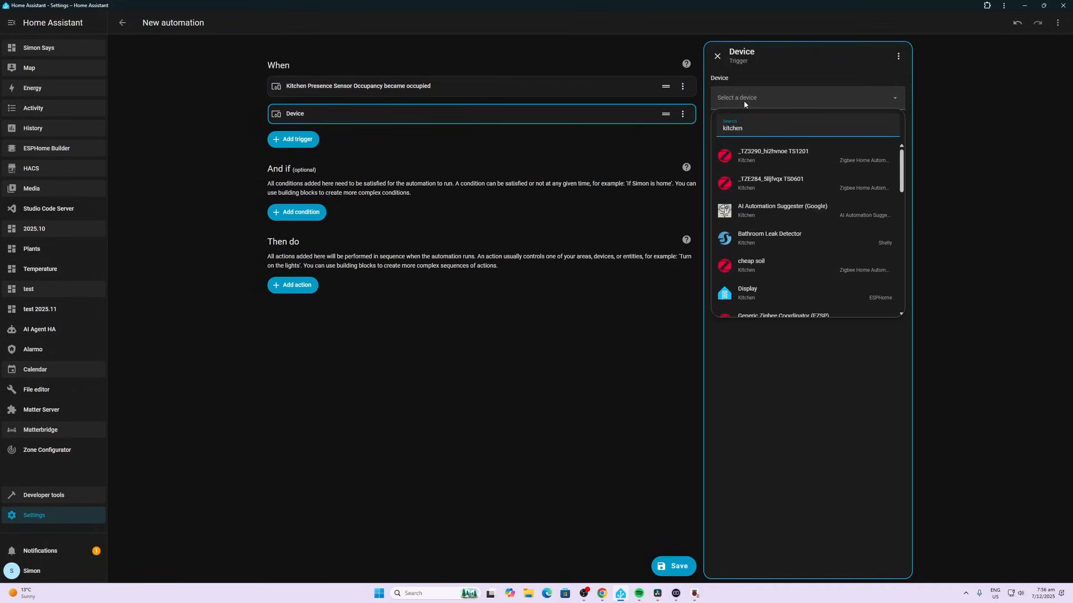
{"action": "scroll", "scroll_direction": "down", "scroll_amount": 3}
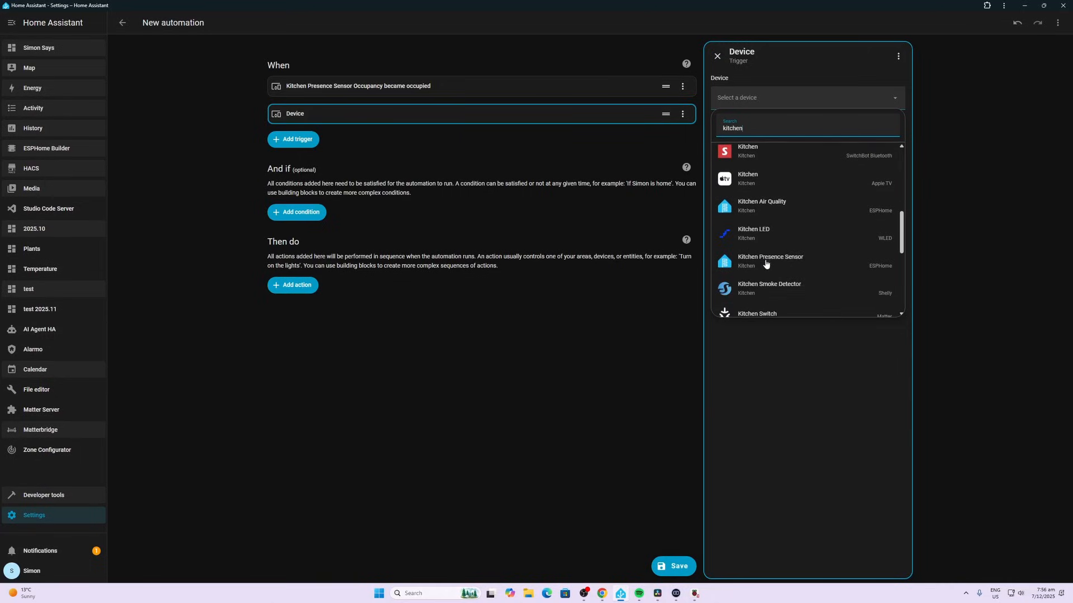
{"action": "left_click", "coordinate": [770, 262]}
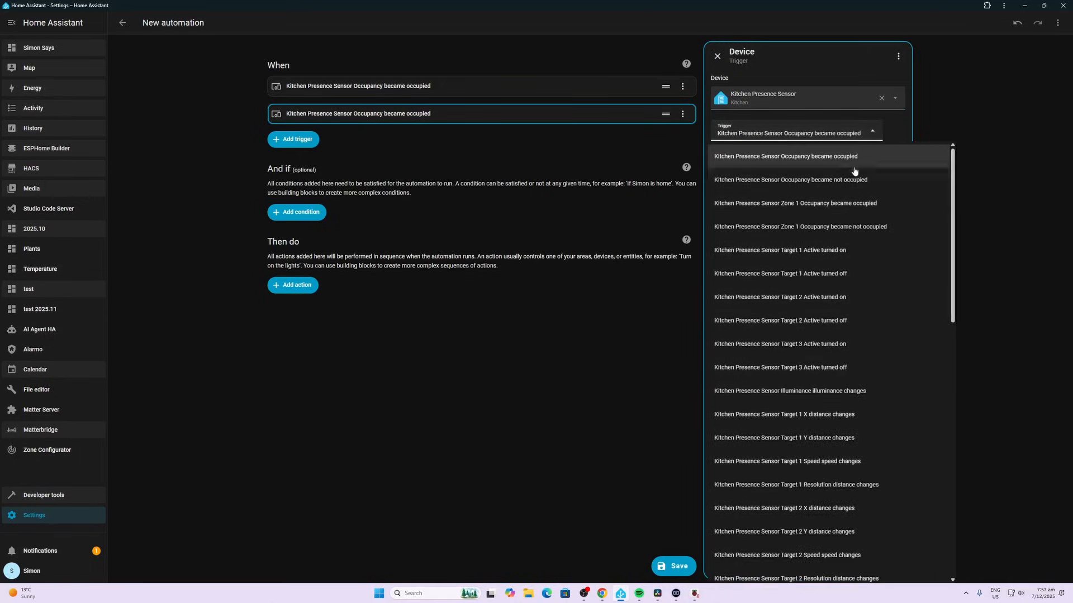
{"action": "left_click", "coordinate": [790, 180]}
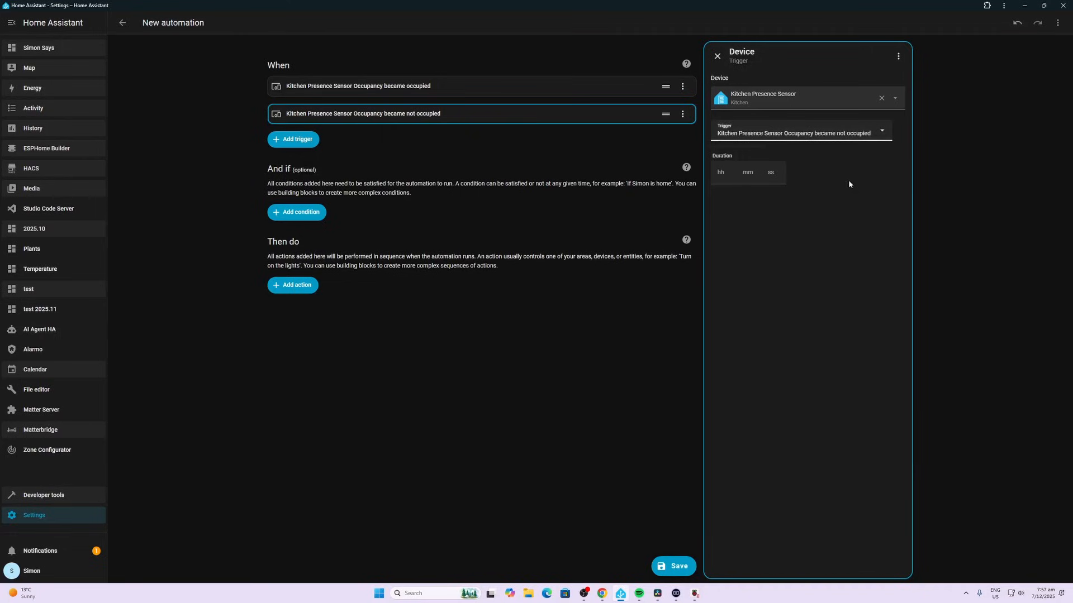
{"action": "mouse_move", "coordinate": [655, 284]}
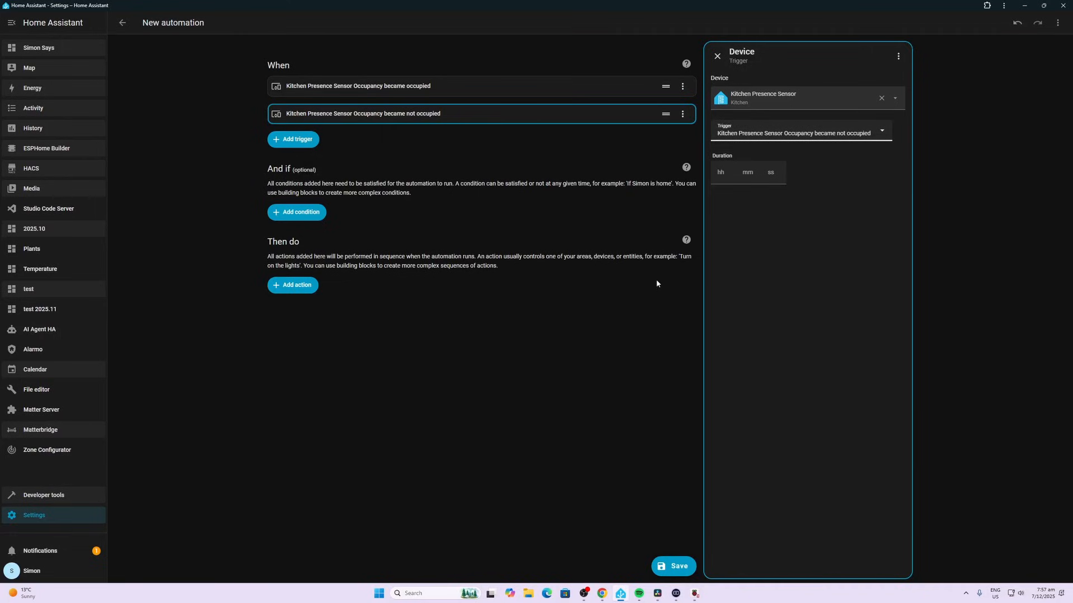
{"action": "mouse_move", "coordinate": [685, 64]}
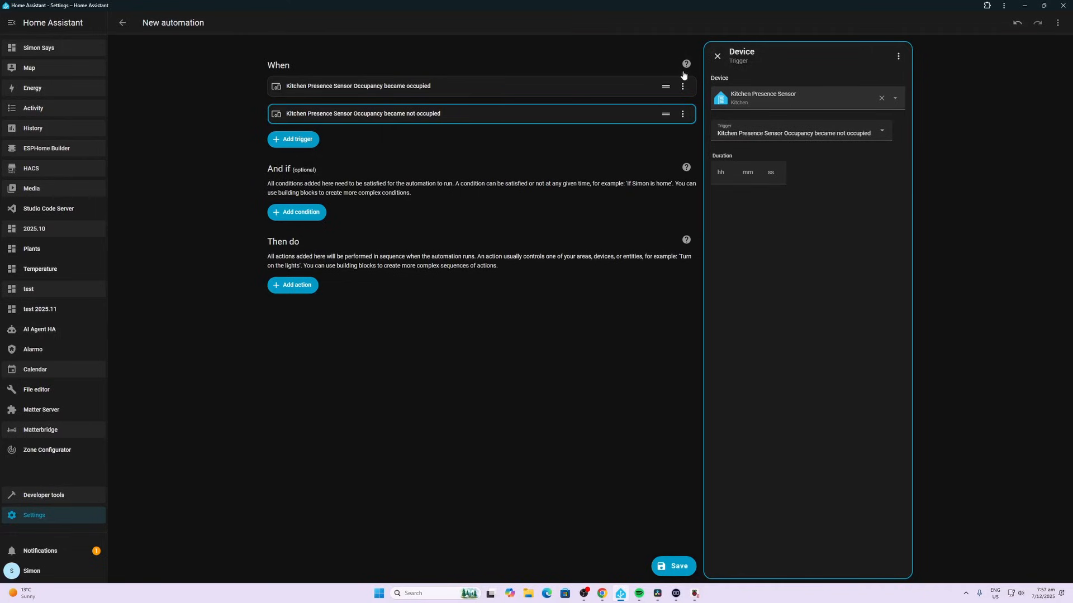
Add a Choose building block as the automation's first action
{"action": "left_click", "coordinate": [291, 285]}
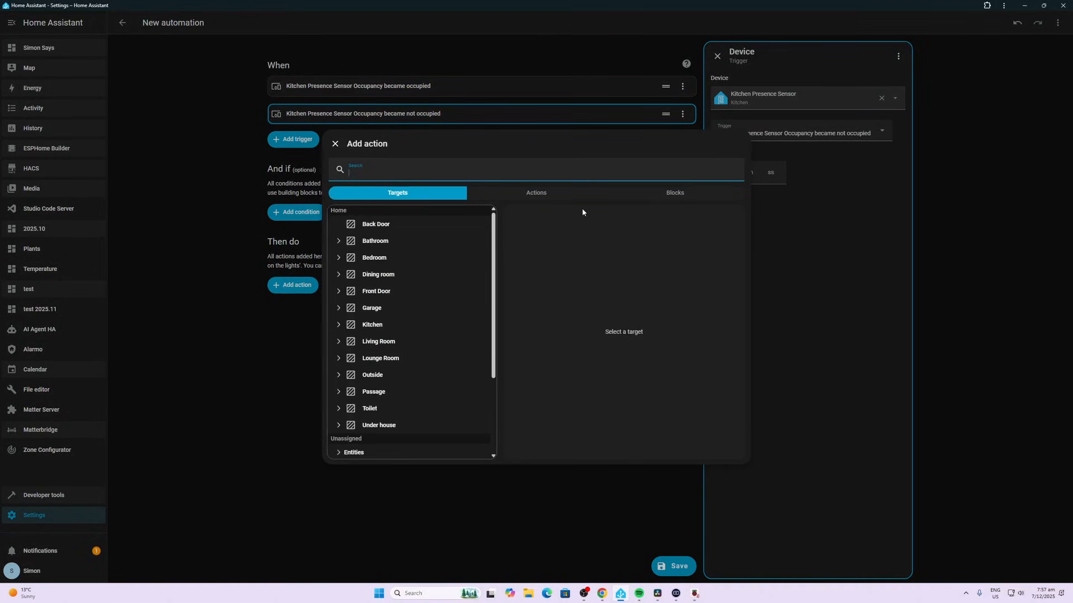
{"action": "left_click", "coordinate": [673, 194]}
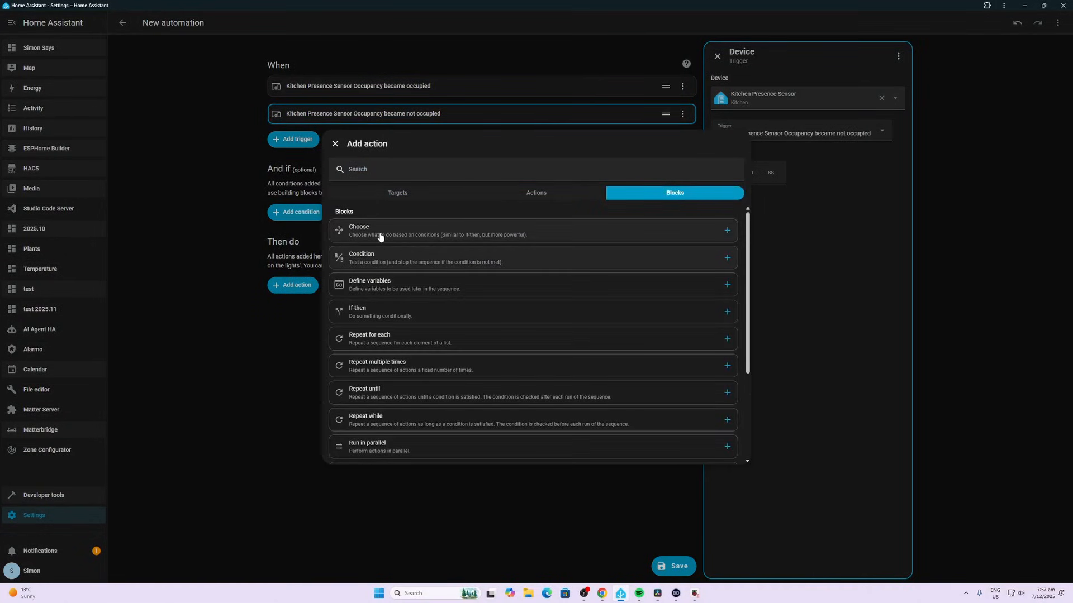
{"action": "left_click", "coordinate": [359, 230]}
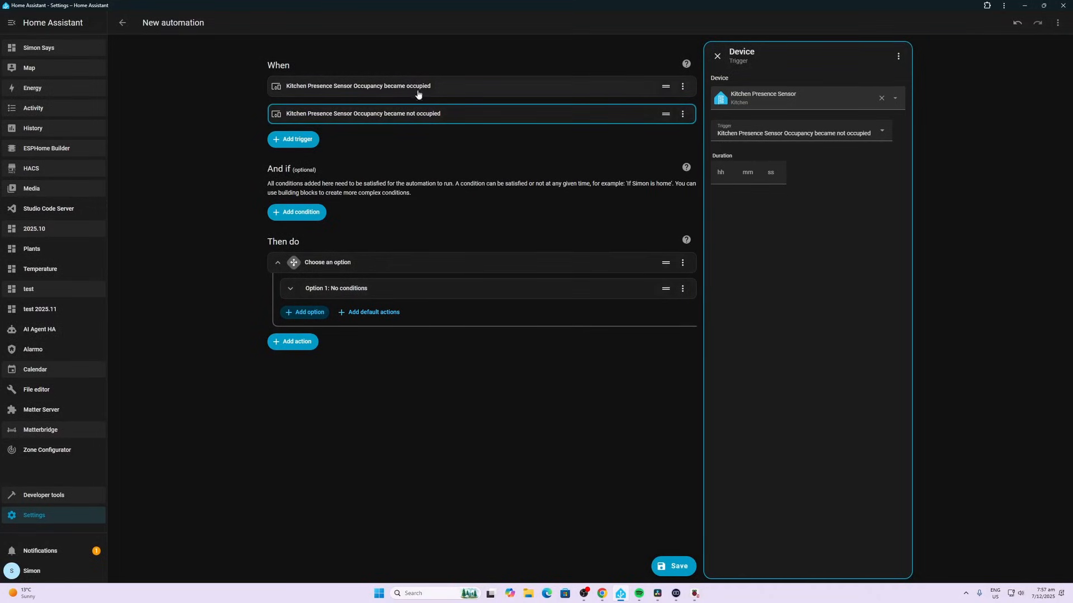
{"action": "mouse_move", "coordinate": [456, 122]}
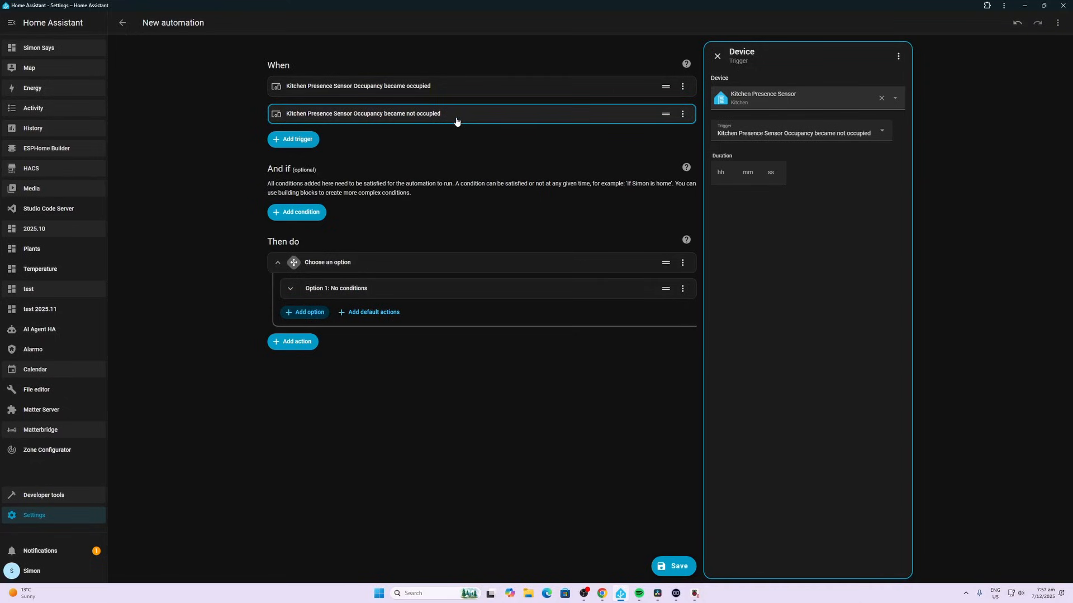
{"action": "mouse_move", "coordinate": [330, 306]}
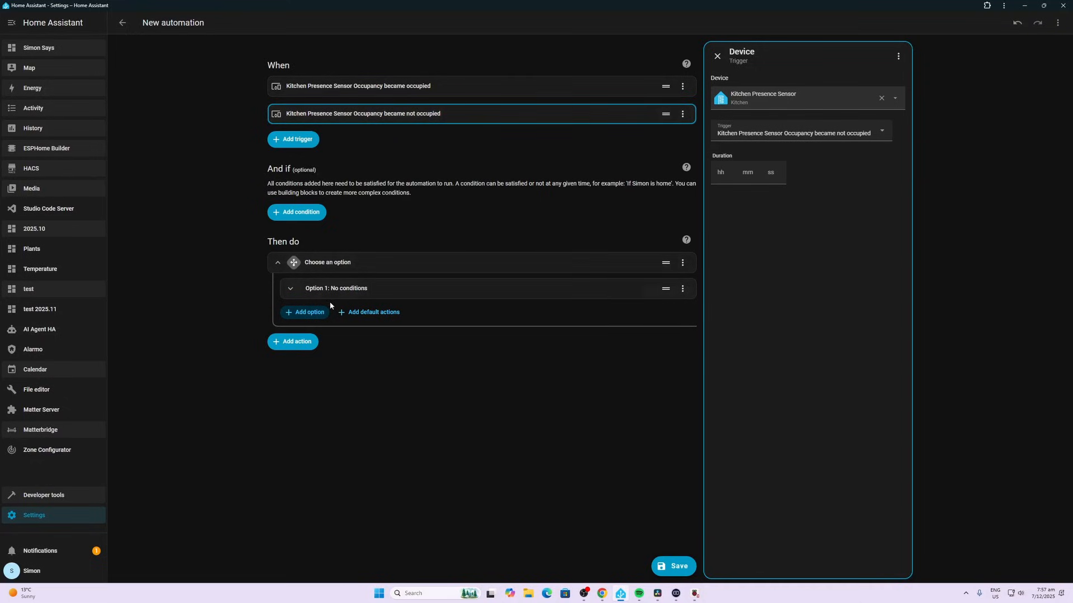
{"action": "mouse_move", "coordinate": [333, 299]}
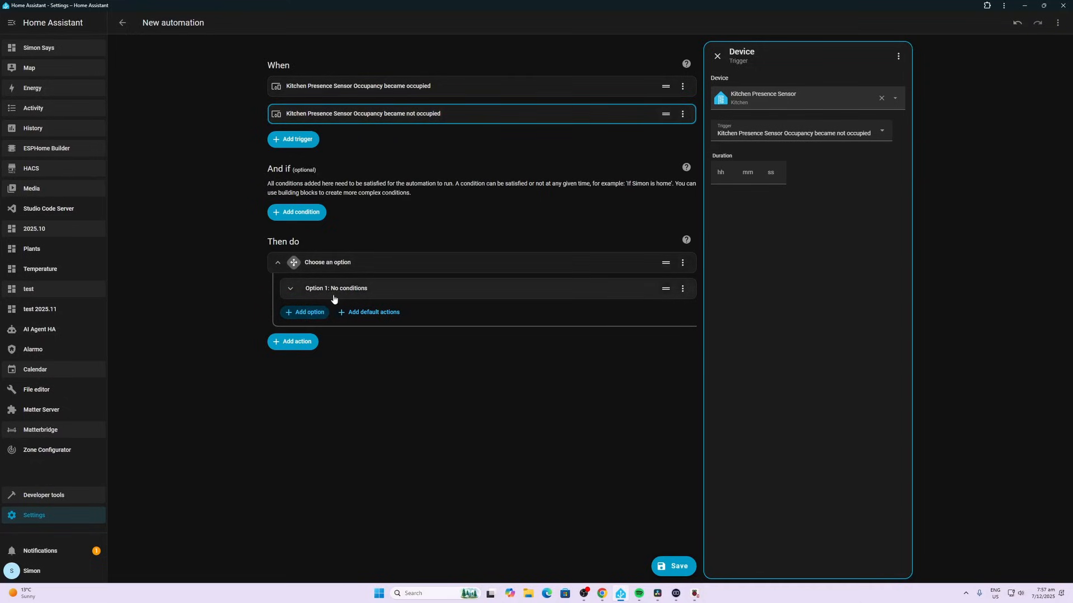
{"action": "mouse_move", "coordinate": [321, 91]}
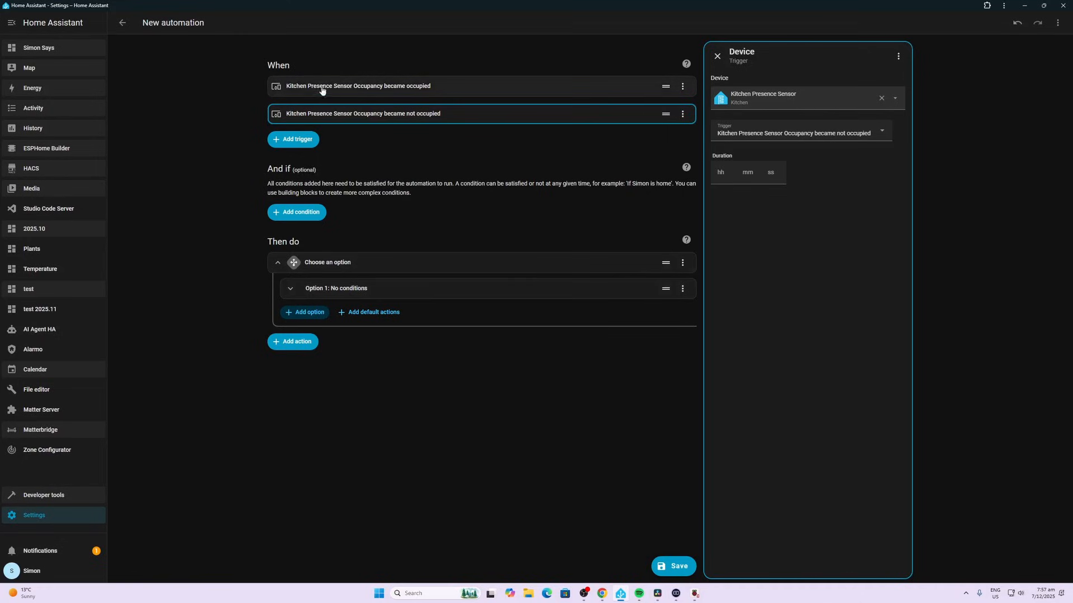
{"action": "mouse_move", "coordinate": [319, 87]}
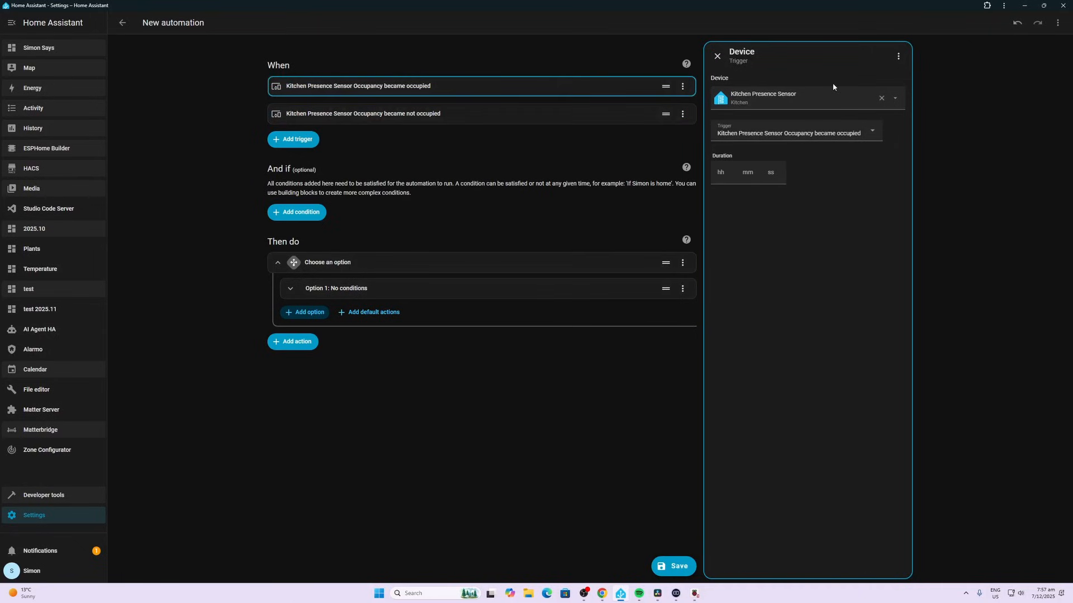
Give the occupied trigger the trigger ID 'Occ'
{"action": "left_click", "coordinate": [898, 56]}
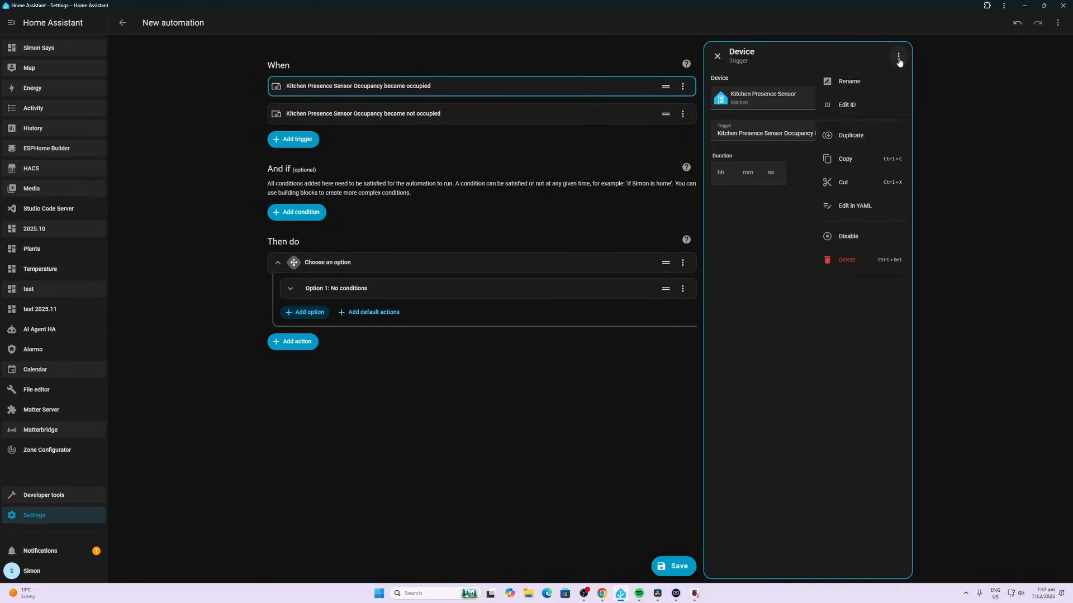
{"action": "mouse_move", "coordinate": [857, 106]}
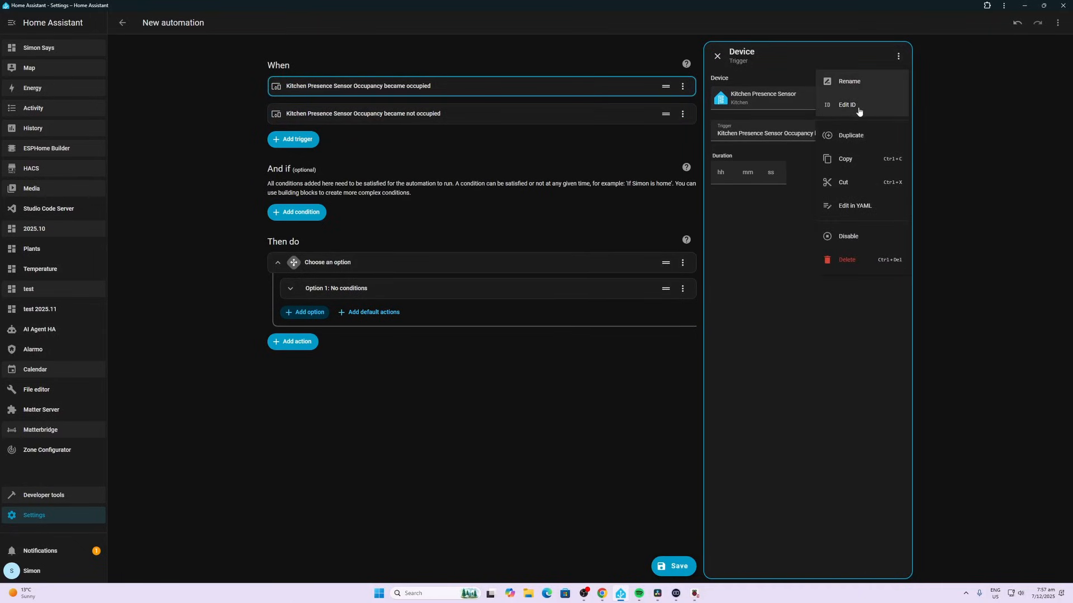
{"action": "left_click", "coordinate": [847, 105]}
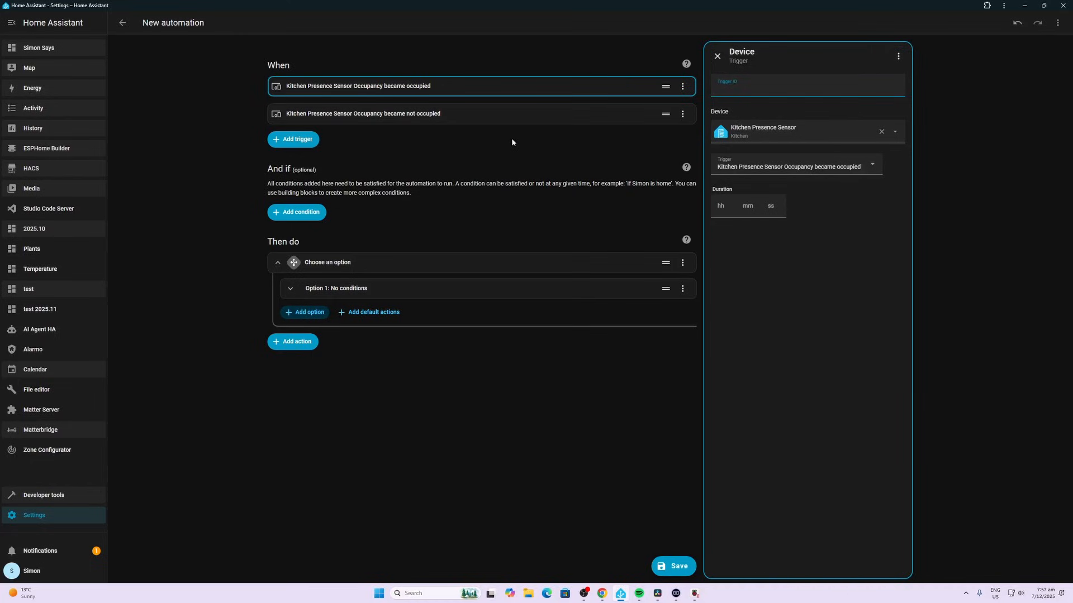
{"action": "type", "text": "Occ"}
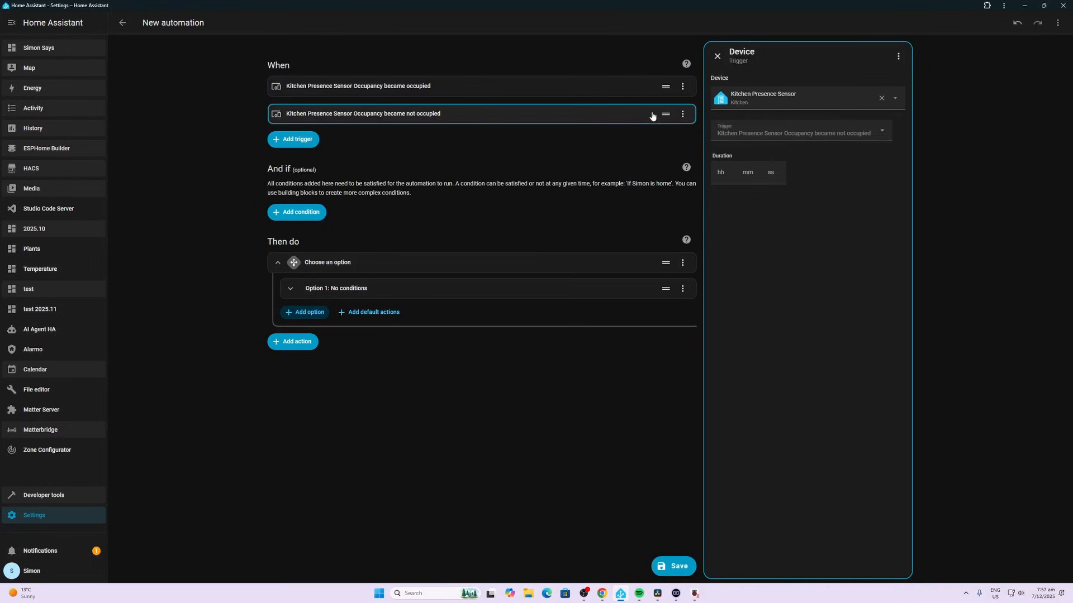
Give the not-occupied trigger the trigger ID 'unoccupied'
{"action": "left_click", "coordinate": [898, 56]}
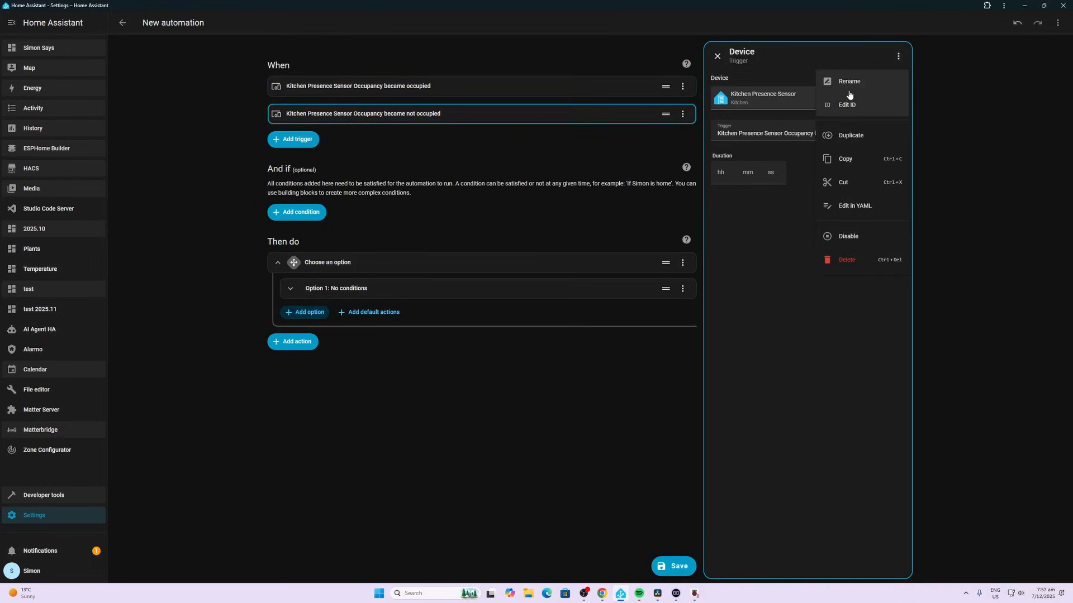
{"action": "left_click", "coordinate": [847, 105]}
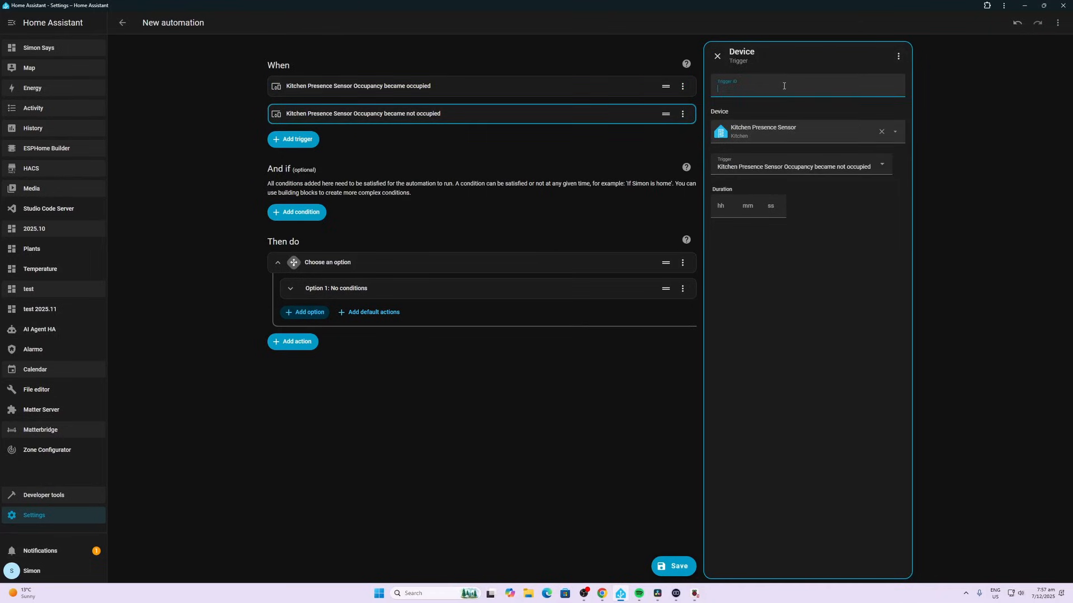
{"action": "type", "text": "unoccu"}
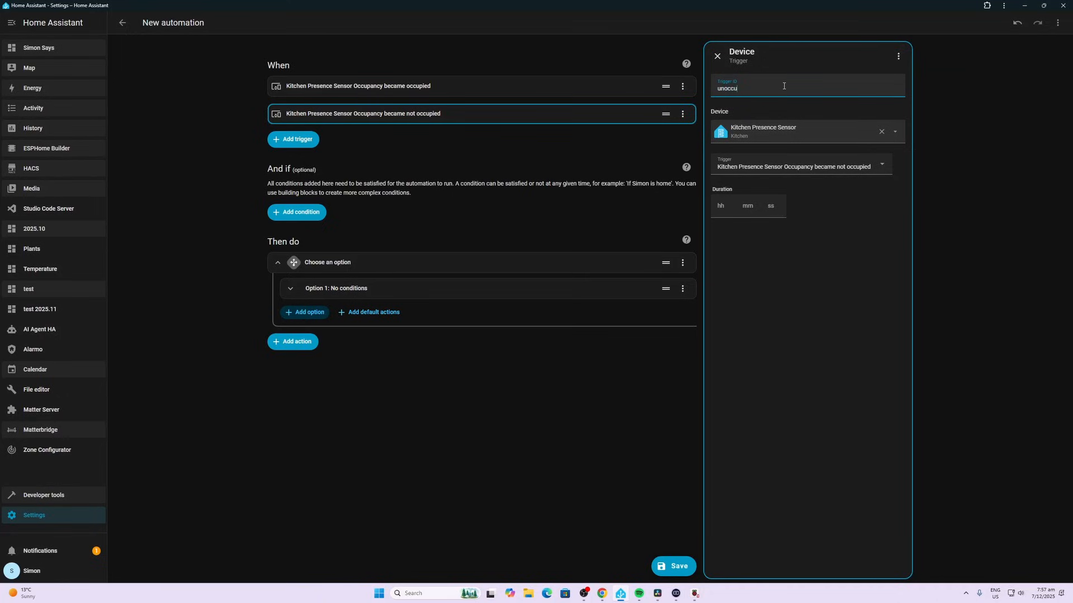
{"action": "type", "text": "pied"}
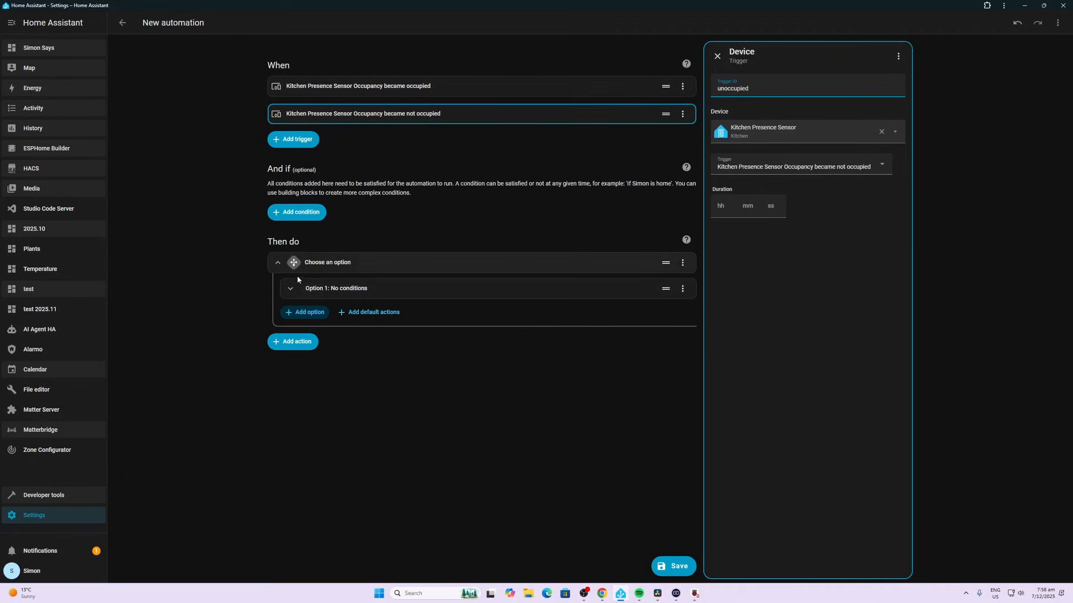
{"action": "mouse_move", "coordinate": [287, 327]}
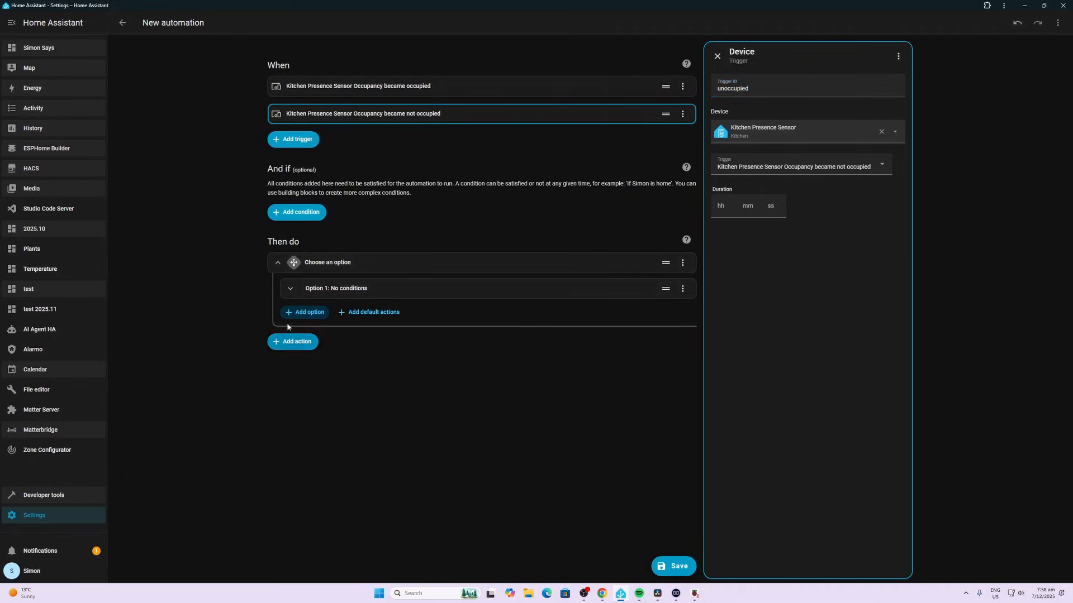
Add a 'Triggered by Occ' condition to Option 1 of the Choose block
{"action": "left_click", "coordinate": [289, 290]}
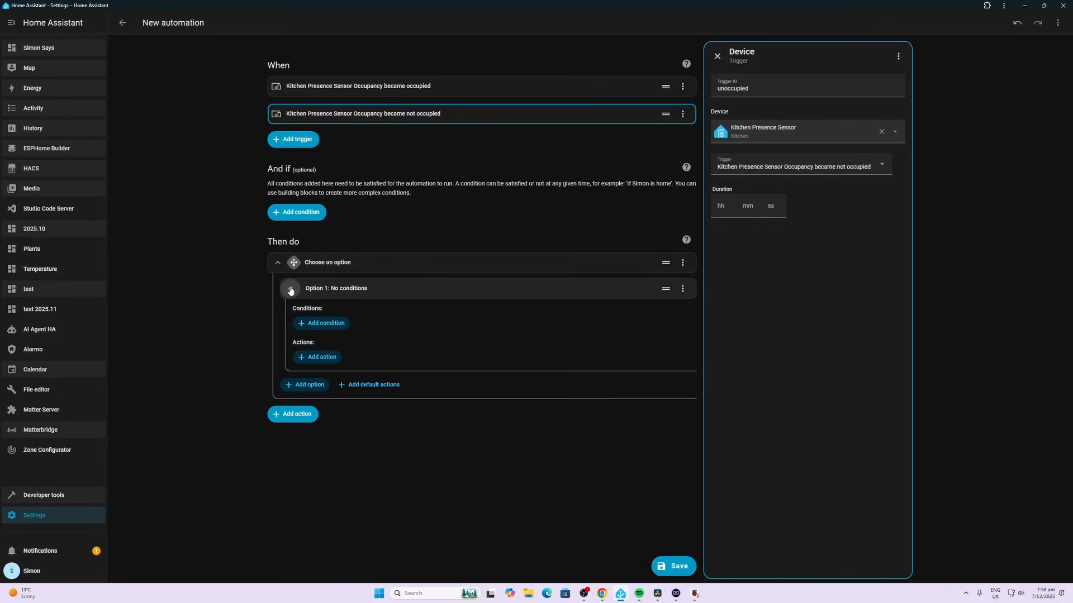
{"action": "left_click", "coordinate": [320, 323]}
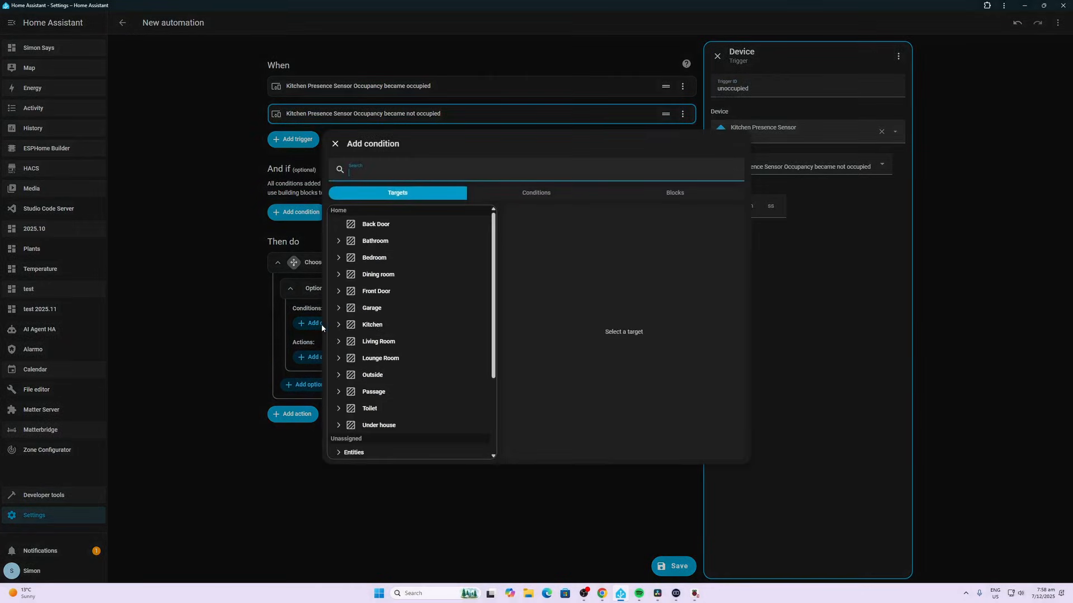
{"action": "left_click", "coordinate": [535, 193]}
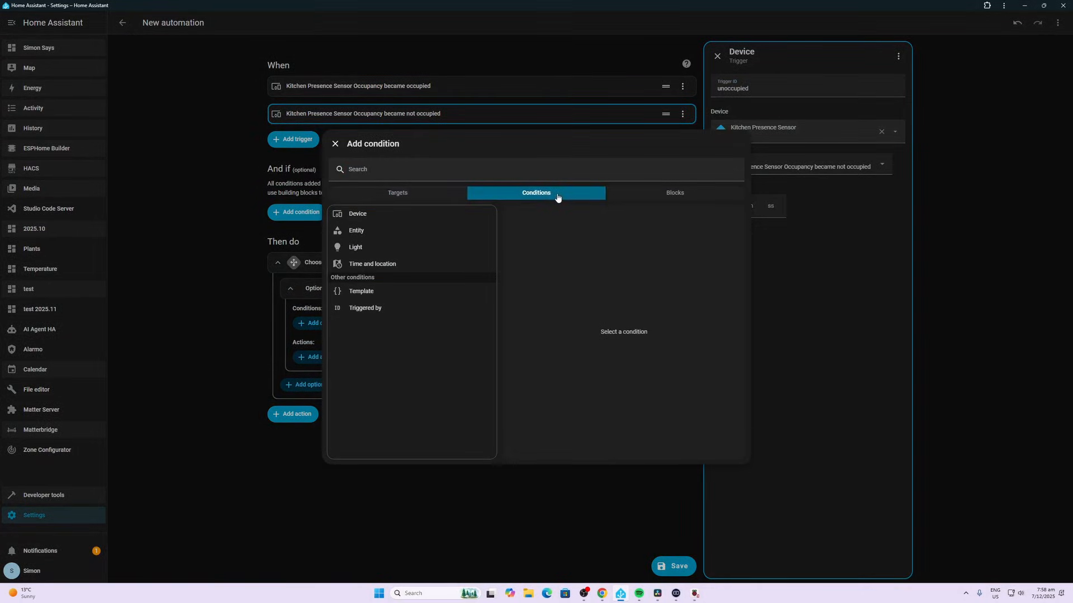
{"action": "mouse_move", "coordinate": [379, 310]}
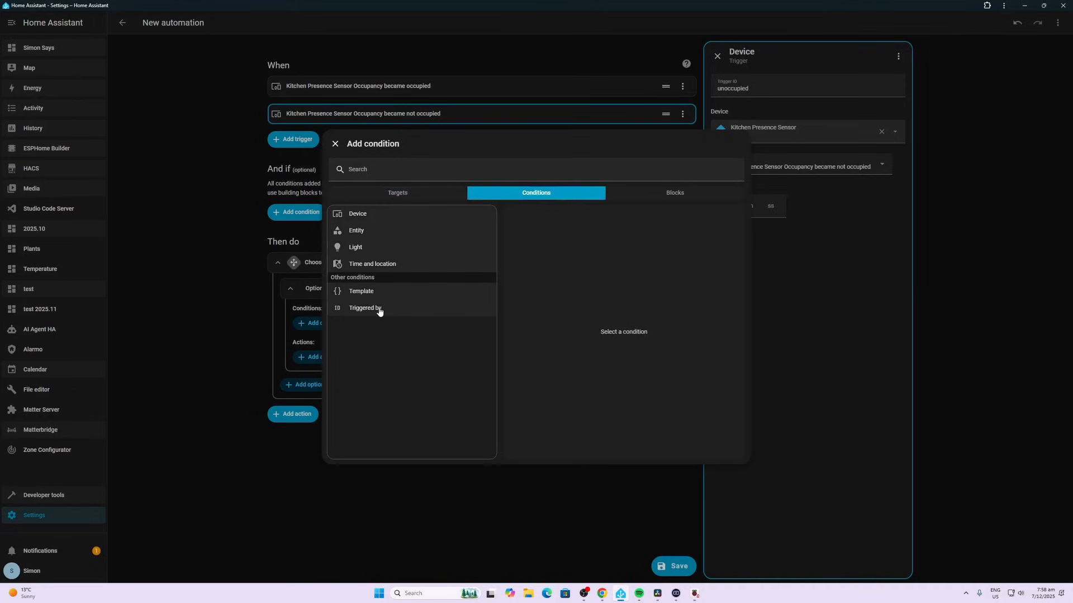
{"action": "left_click", "coordinate": [364, 308]}
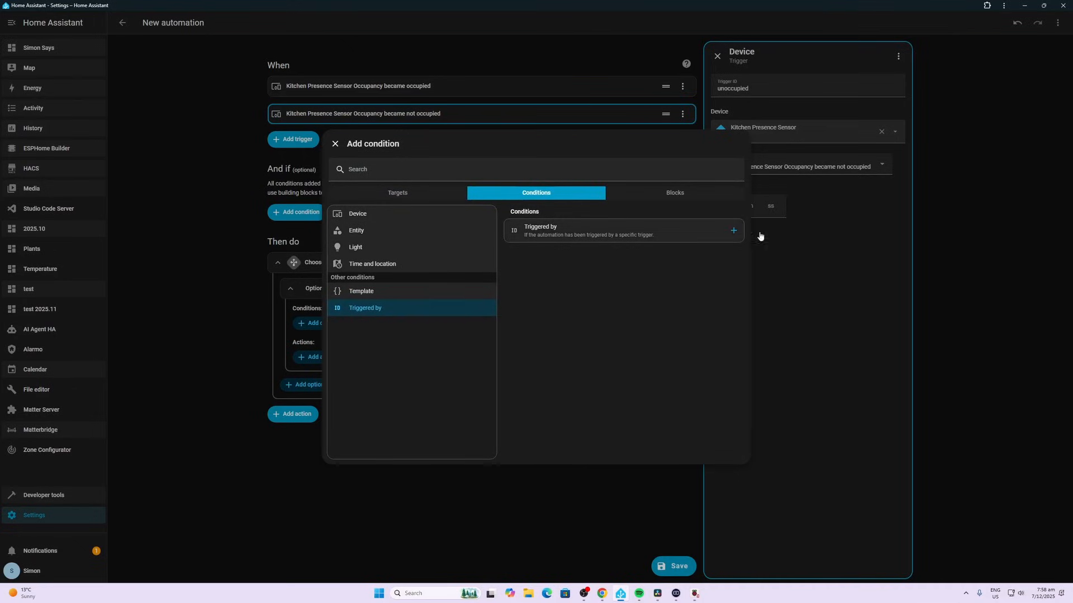
{"action": "left_click", "coordinate": [733, 230]}
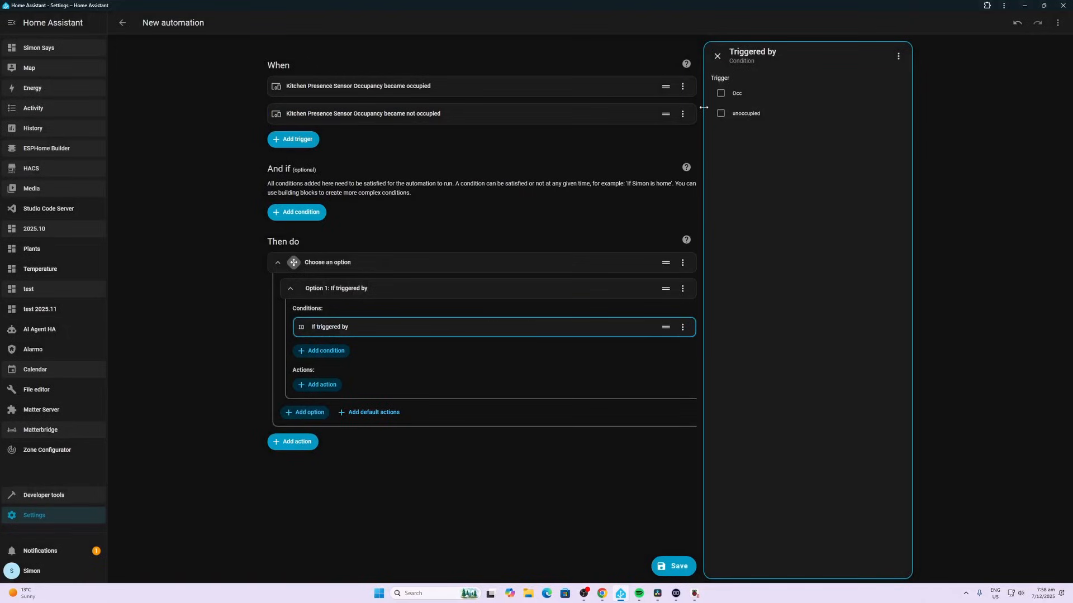
{"action": "left_click", "coordinate": [721, 94]}
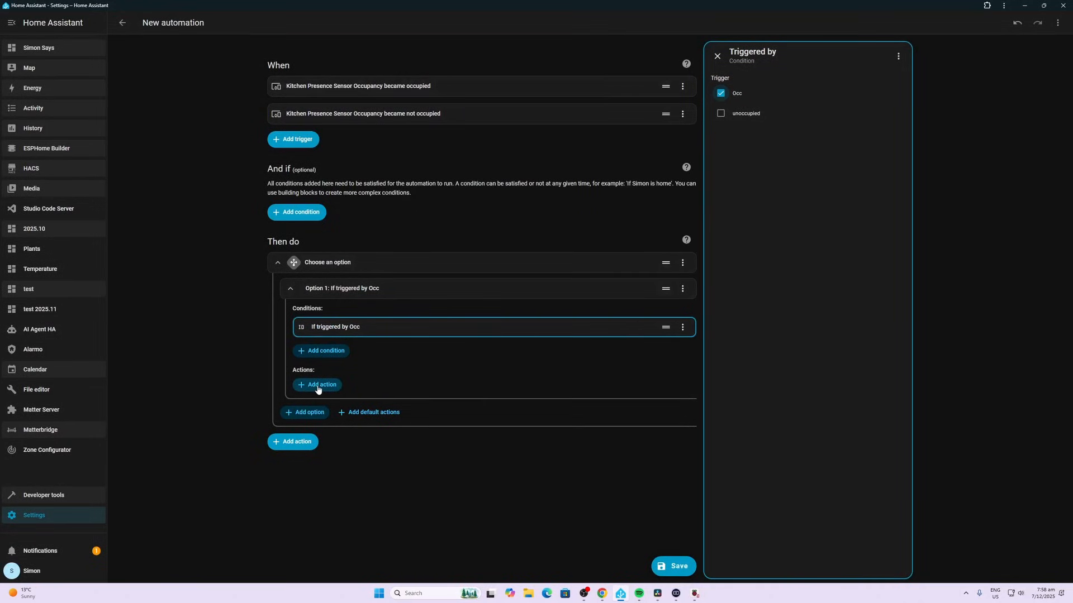
{"action": "left_click", "coordinate": [317, 385]}
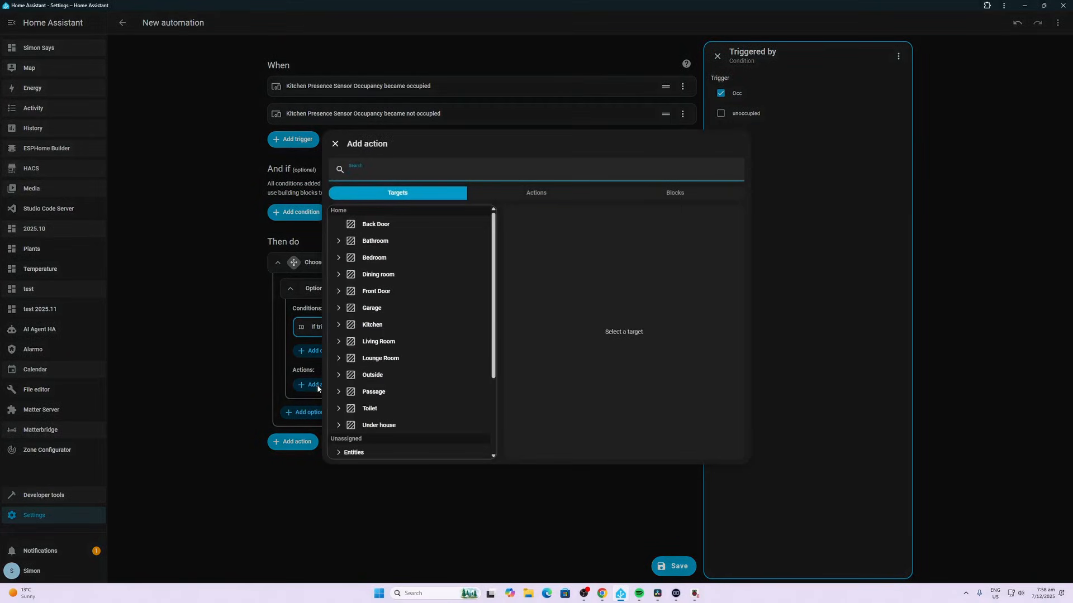
Set Option 1's action to a device action: Turn on the kitchen Display Switch
{"action": "left_click", "coordinate": [335, 144]}
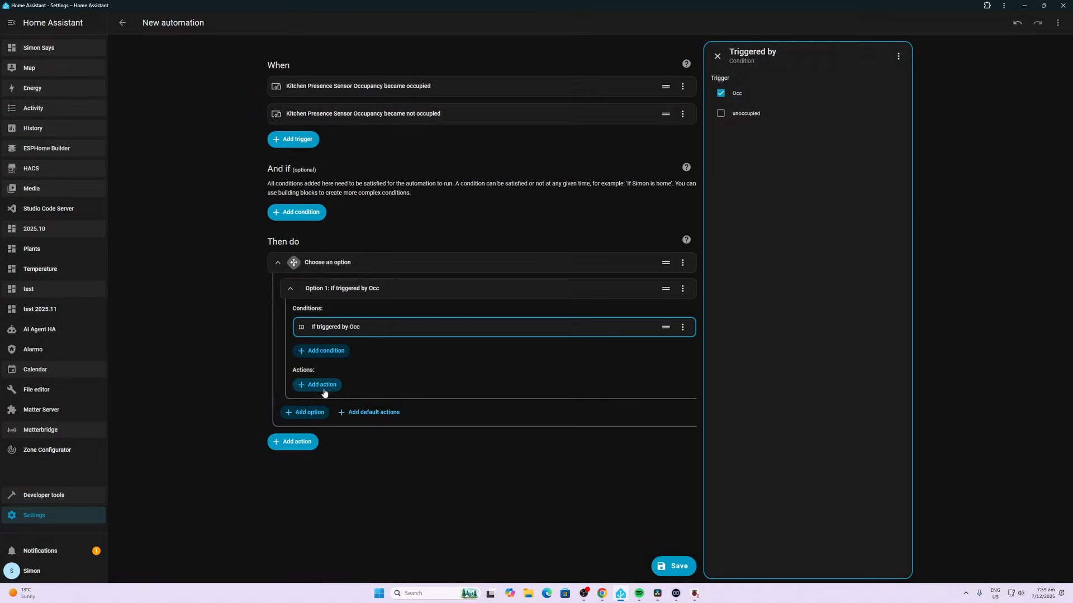
{"action": "left_click", "coordinate": [317, 384]}
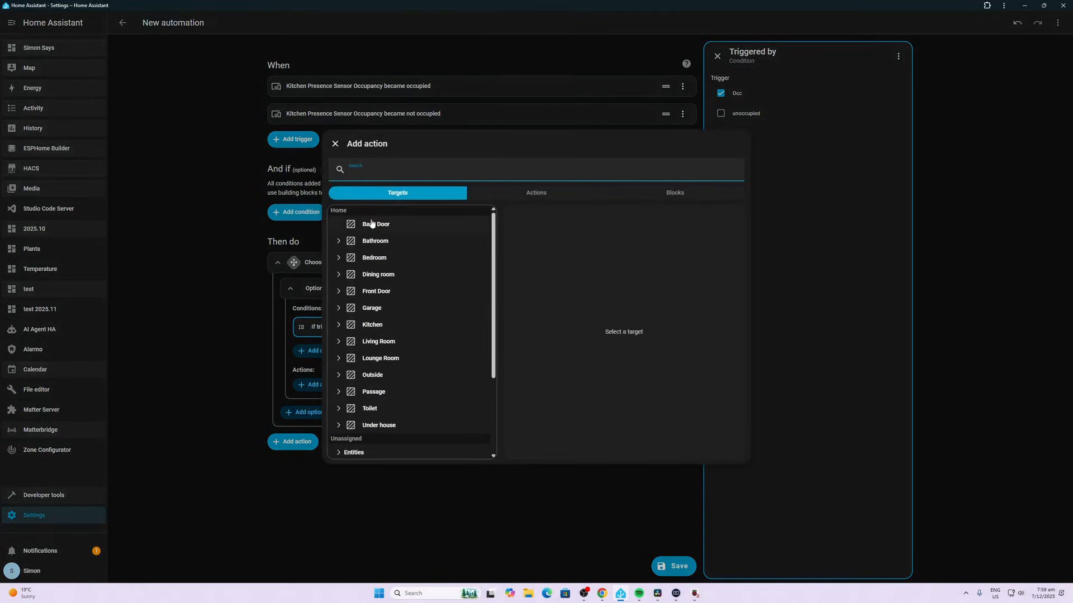
{"action": "left_click", "coordinate": [535, 193]}
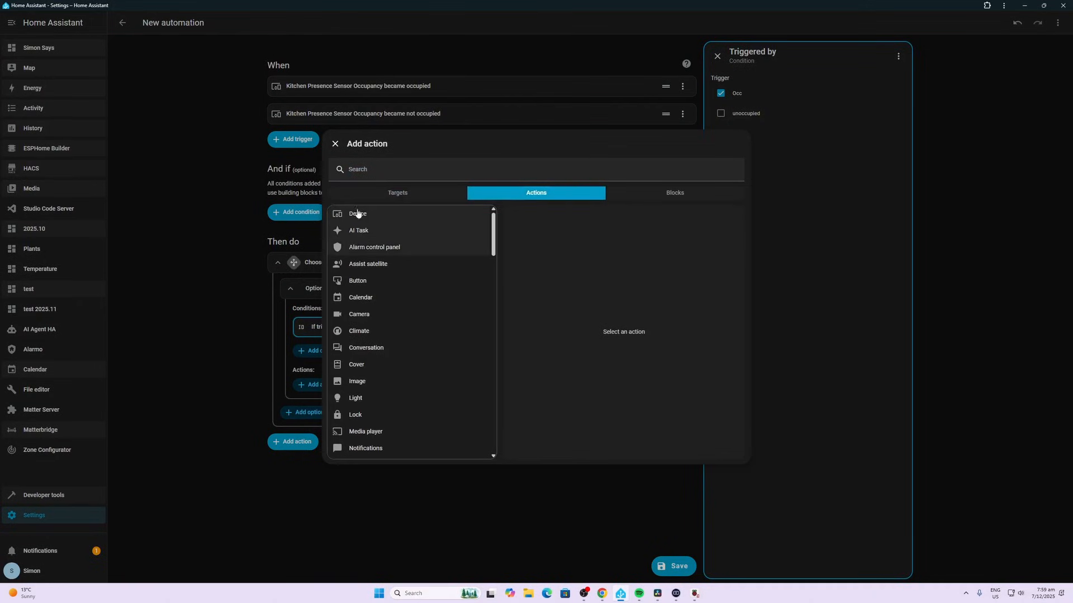
{"action": "left_click", "coordinate": [357, 213]}
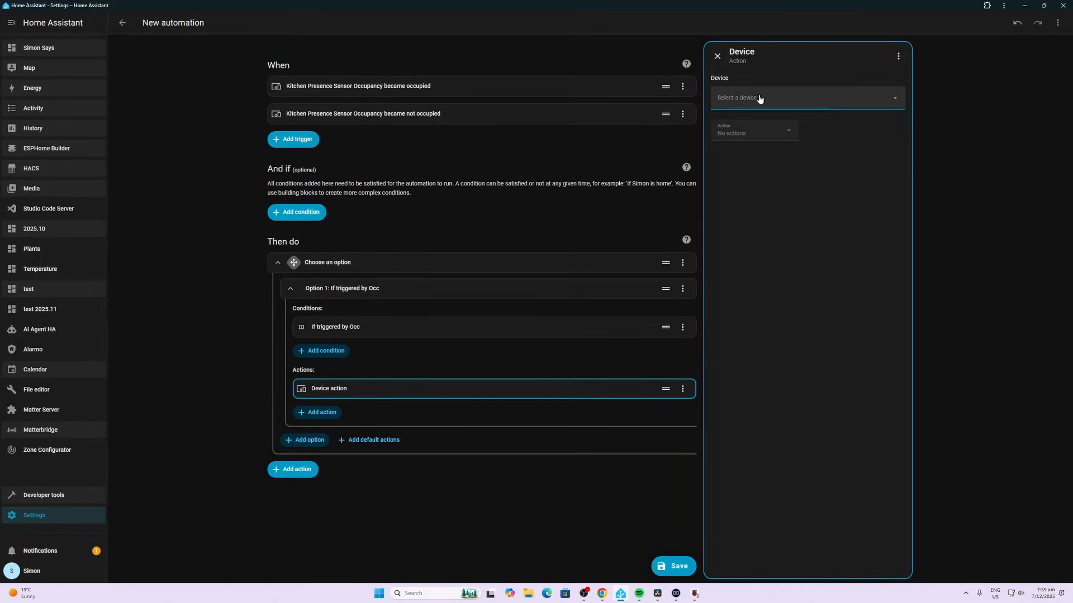
{"action": "type", "text": "dis"}
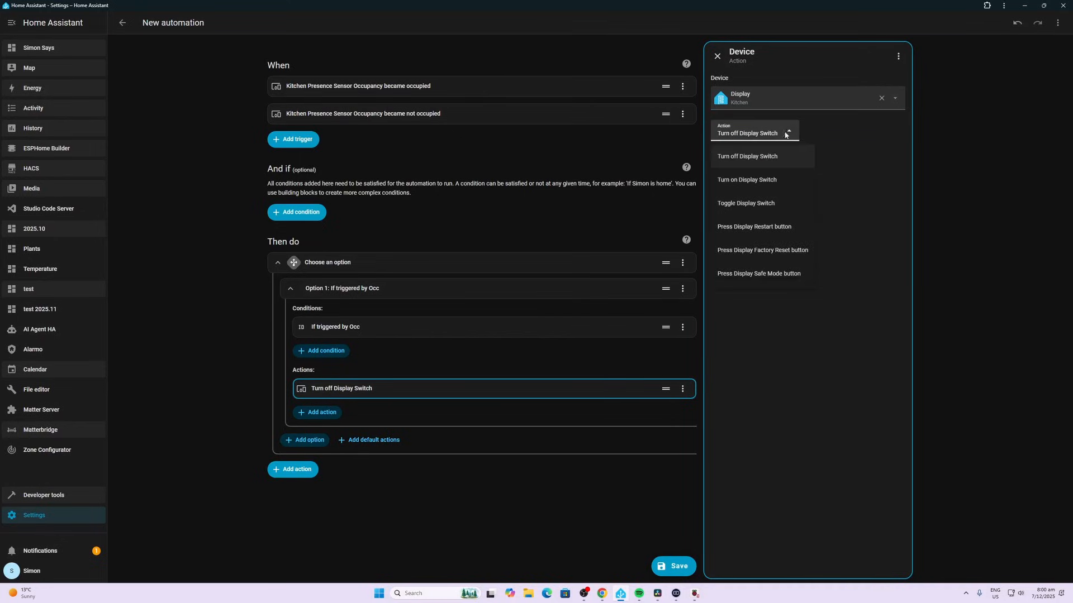
{"action": "left_click", "coordinate": [746, 179]}
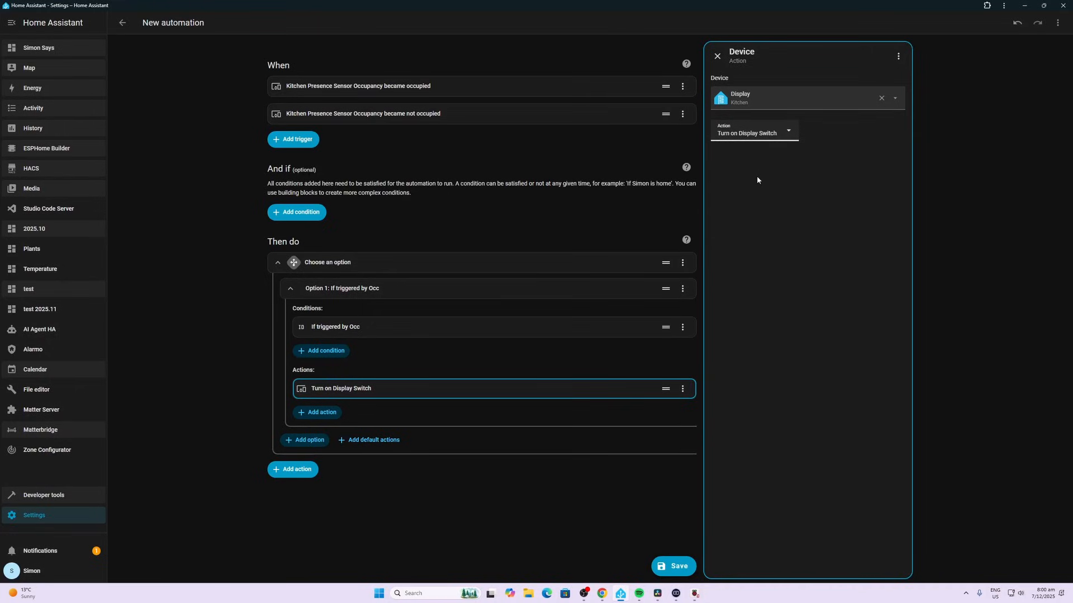
{"action": "mouse_move", "coordinate": [349, 335]}
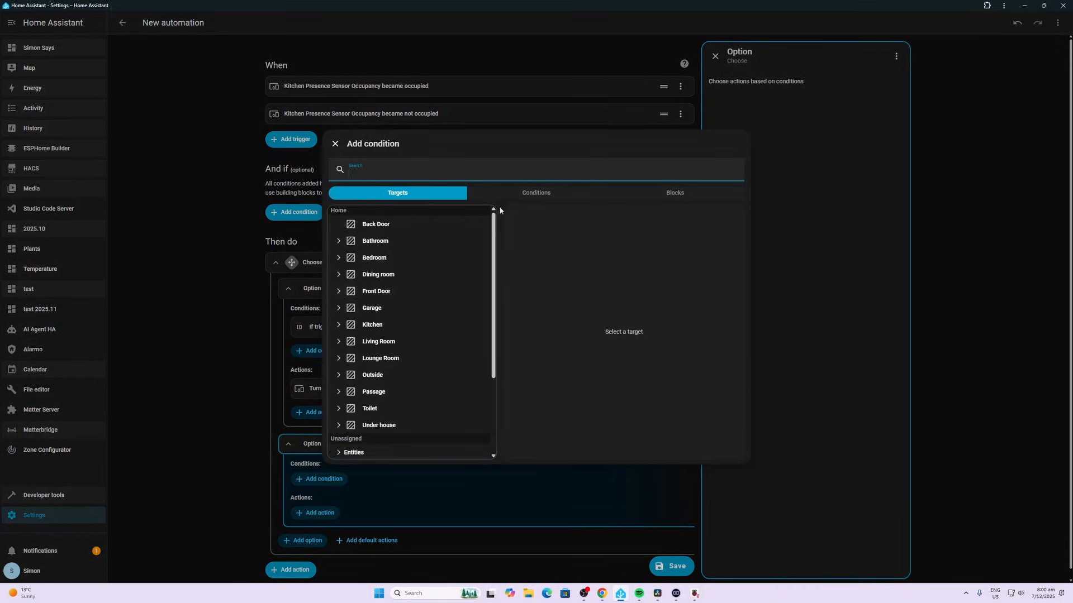
Add a 'Triggered by unoccupied' condition to Option 2
{"action": "left_click", "coordinate": [535, 192]}
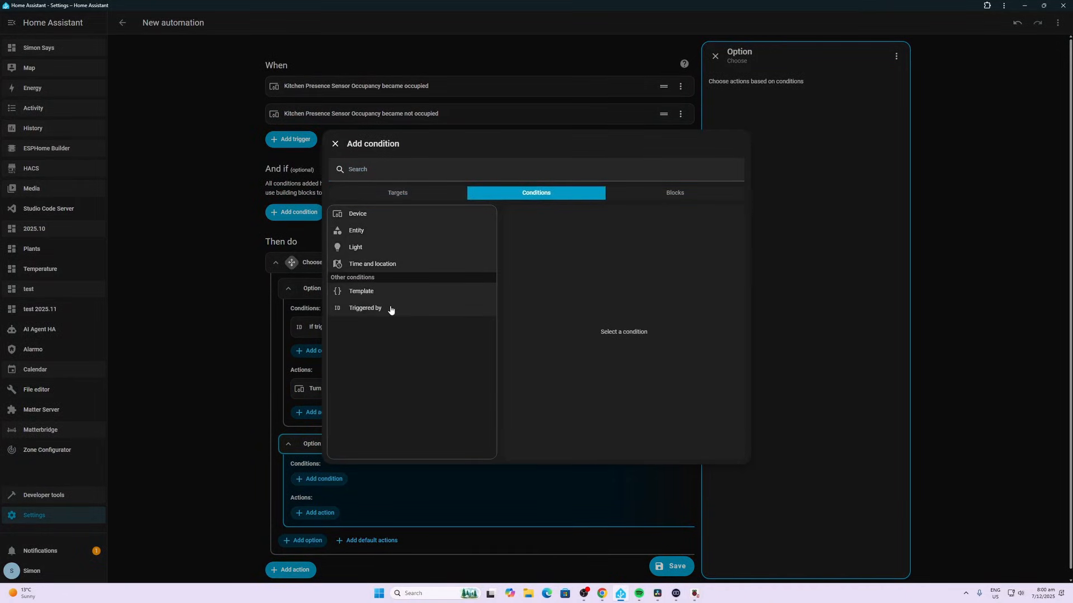
{"action": "left_click", "coordinate": [365, 307]}
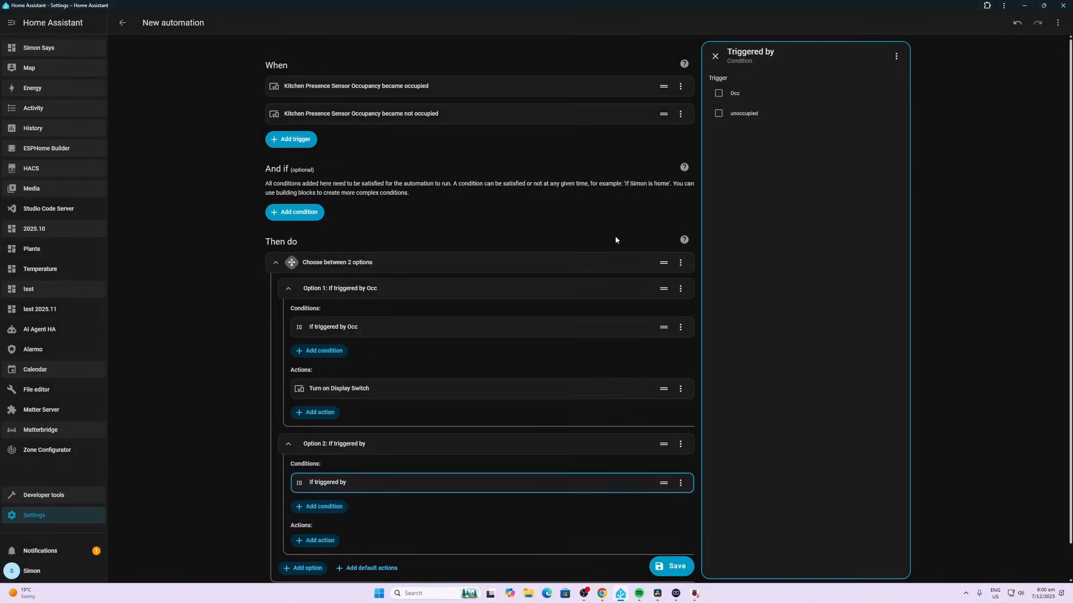
{"action": "left_click", "coordinate": [718, 113]}
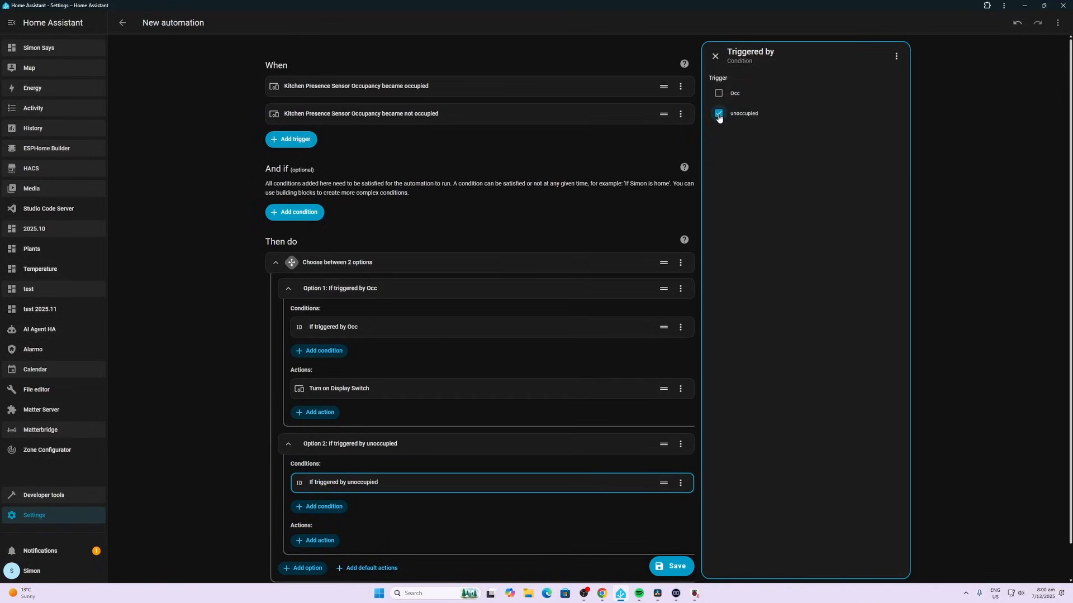
{"action": "scroll", "scroll_direction": "down", "scroll_amount": 3}
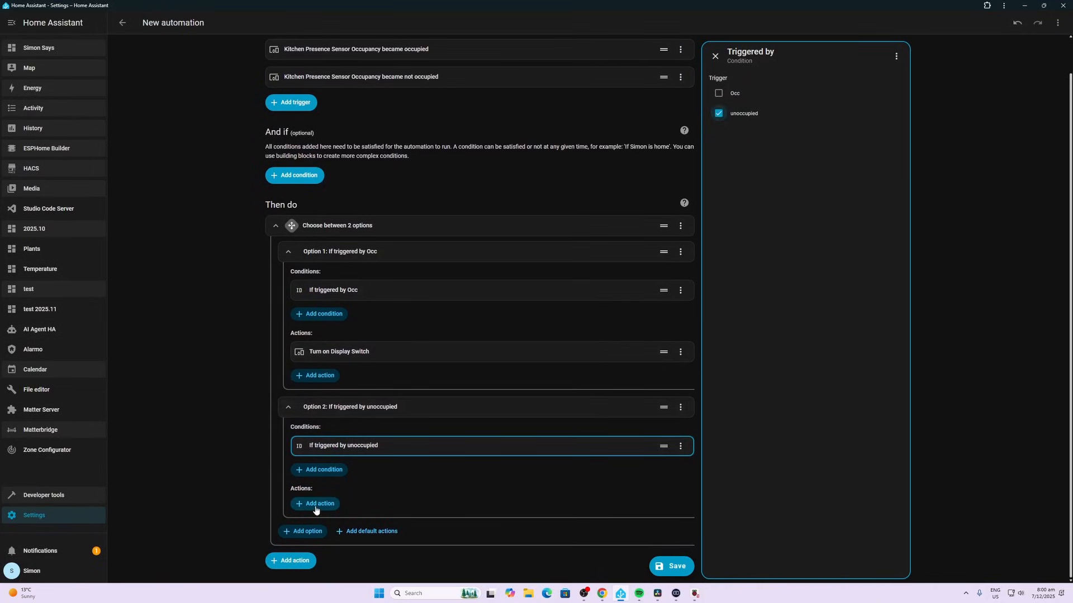
Set Option 2's action to a device action: Turn off the kitchen Display Switch
{"action": "left_click", "coordinate": [318, 504]}
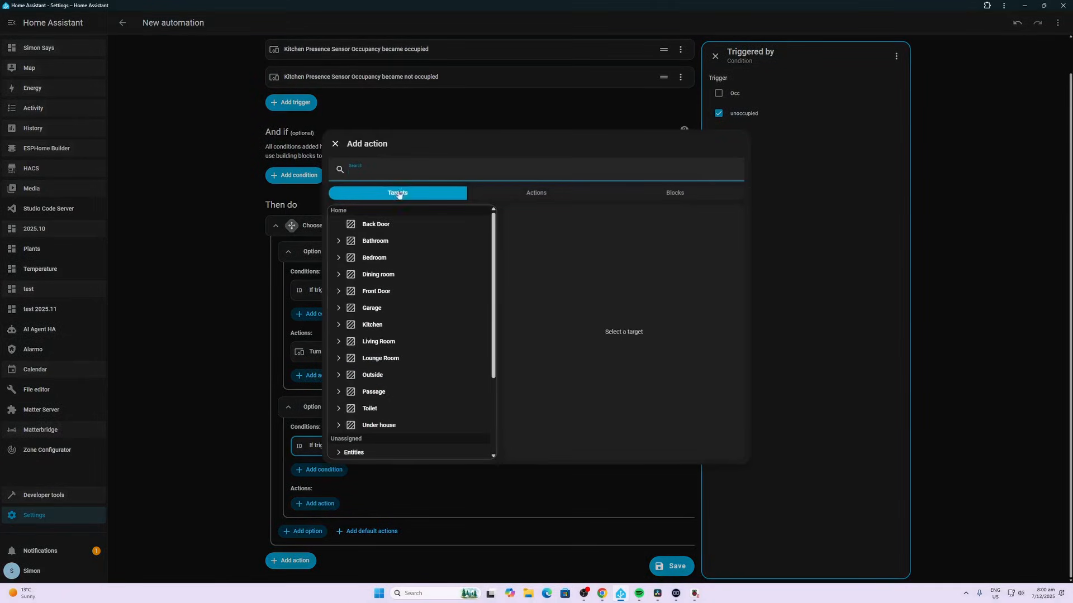
{"action": "mouse_move", "coordinate": [536, 193]}
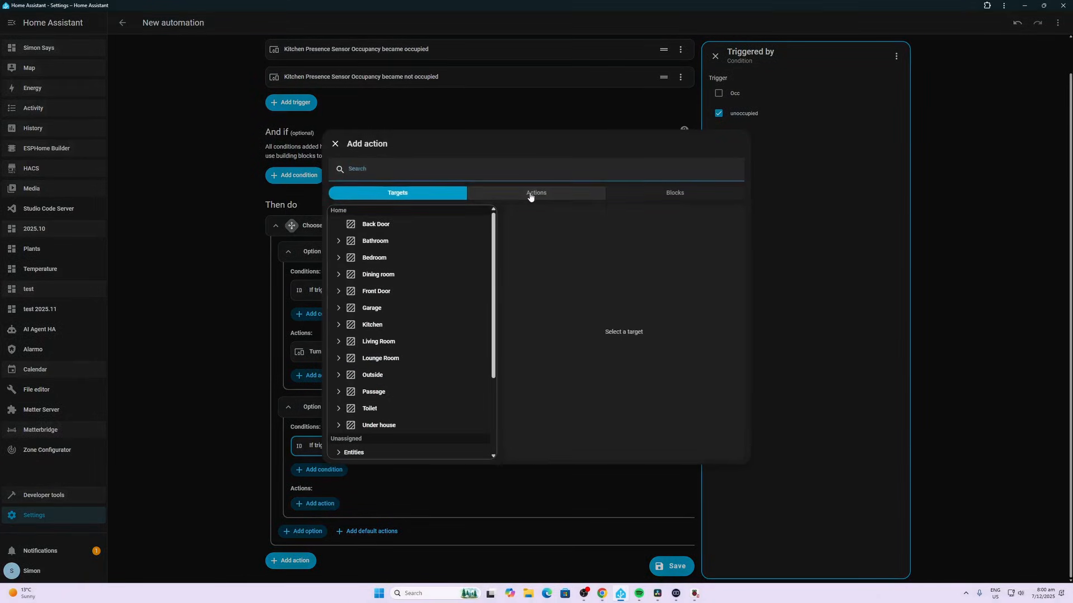
{"action": "left_click", "coordinate": [536, 194]}
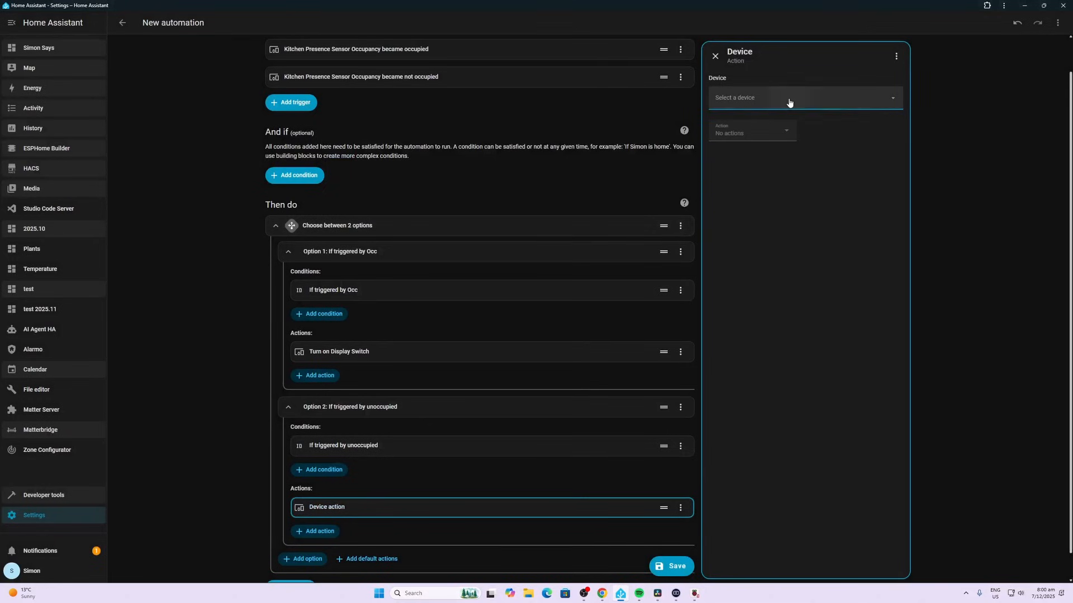
{"action": "type", "text": "dis"}
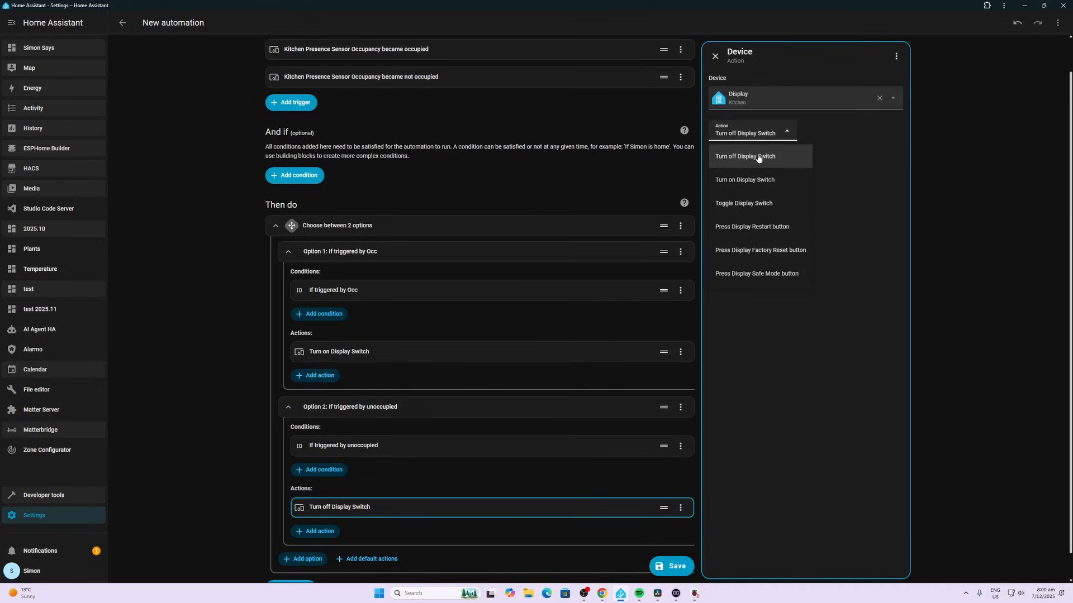
{"action": "left_click", "coordinate": [745, 157]}
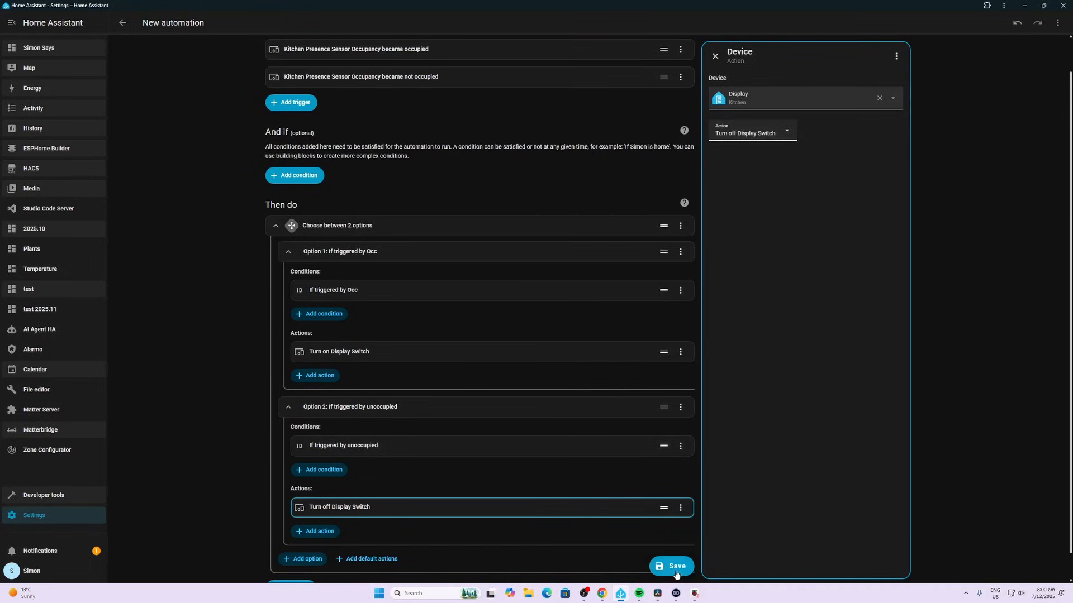
Save the automation and start naming it 'Disp...'
{"action": "left_click", "coordinate": [671, 567]}
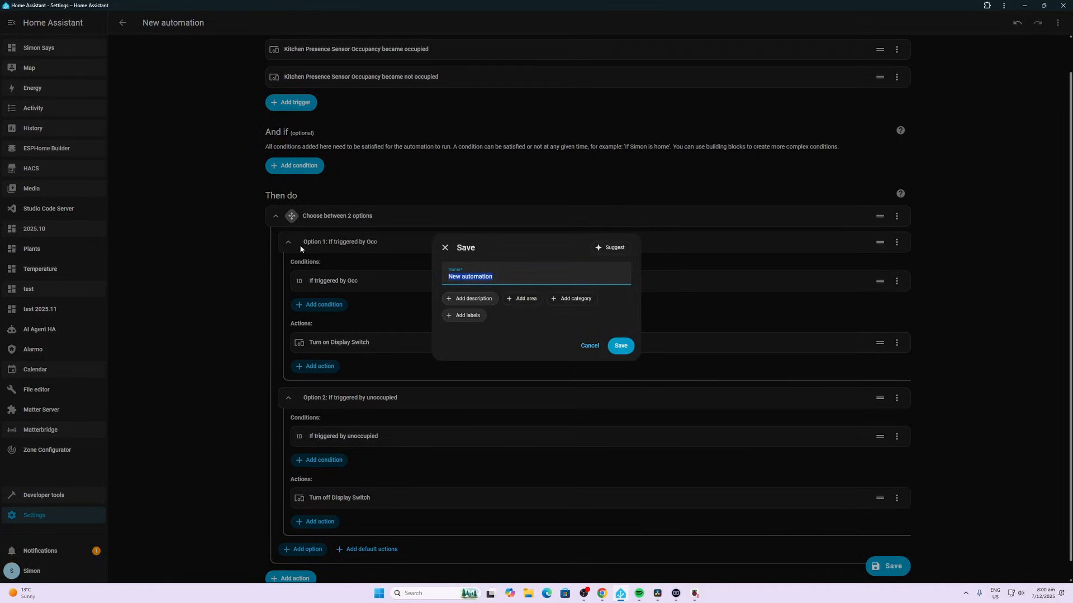
{"action": "type", "text": "Disp"}
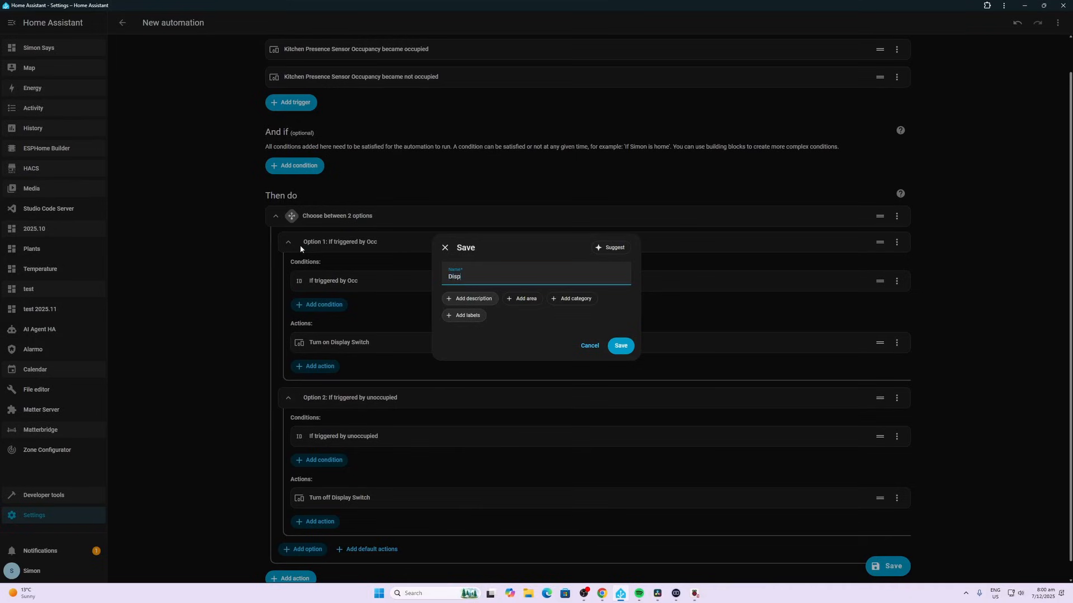